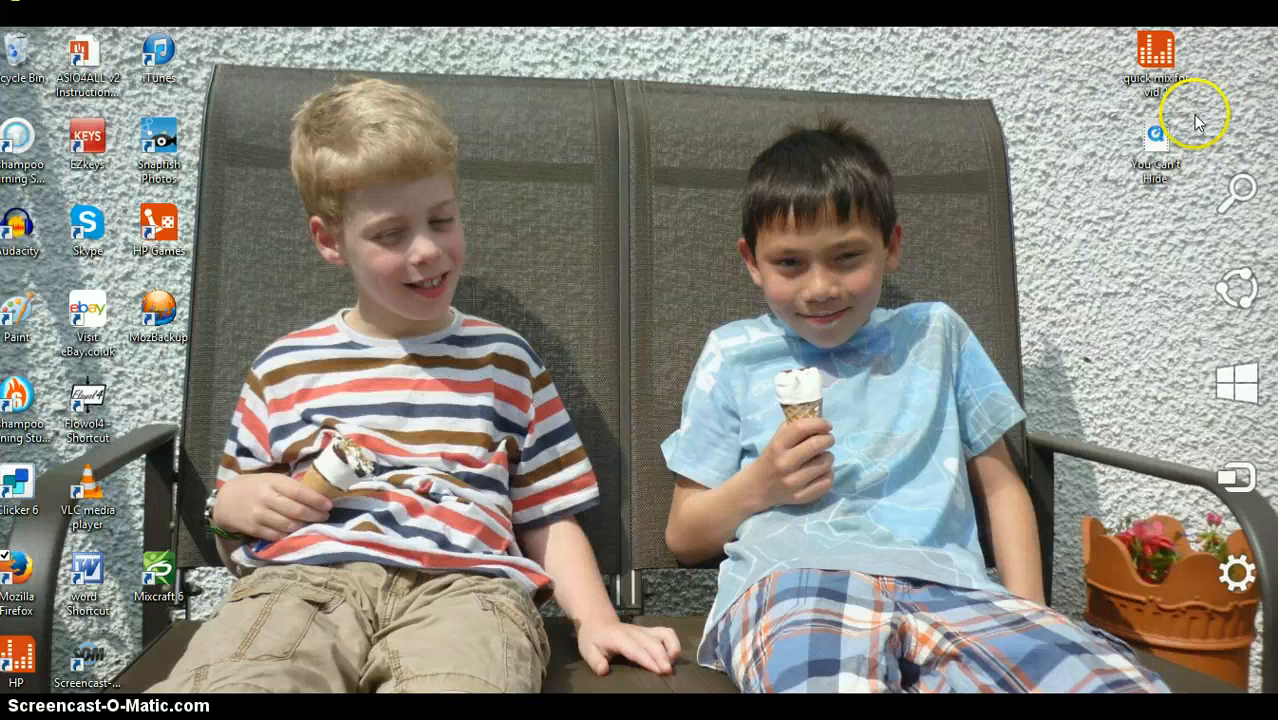
mouse_move(207, 124)
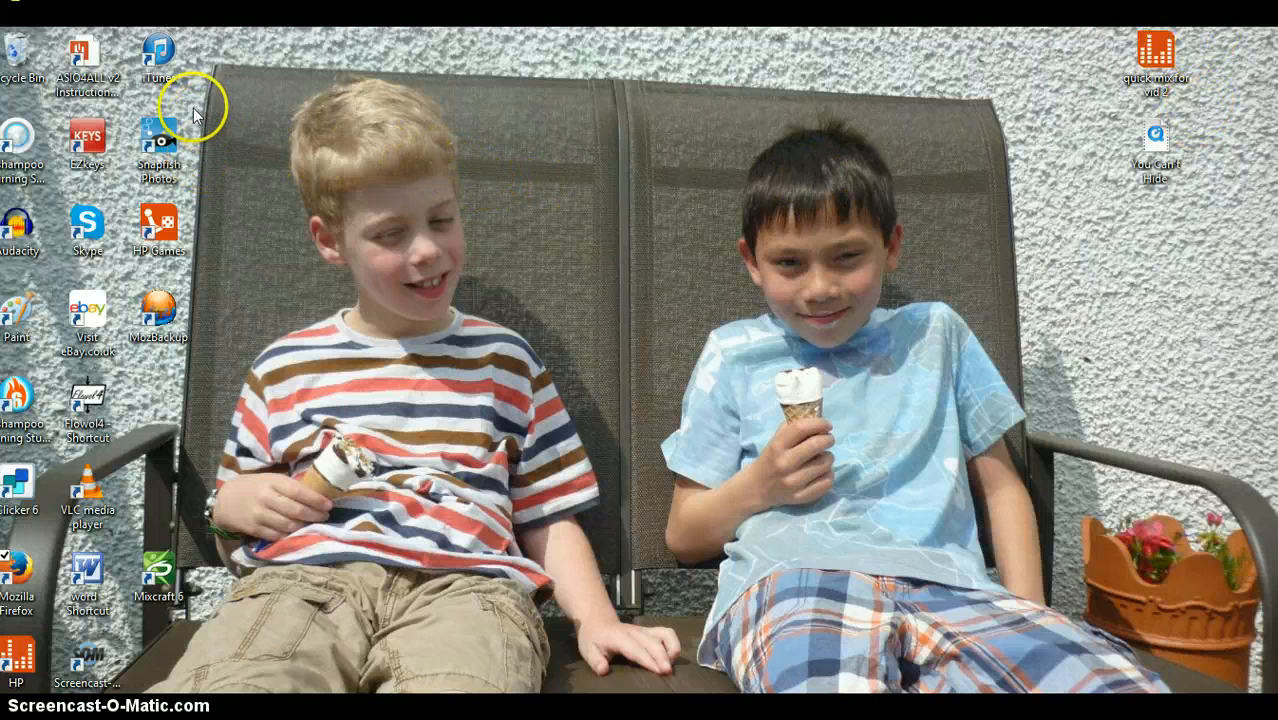
mouse_move(95, 135)
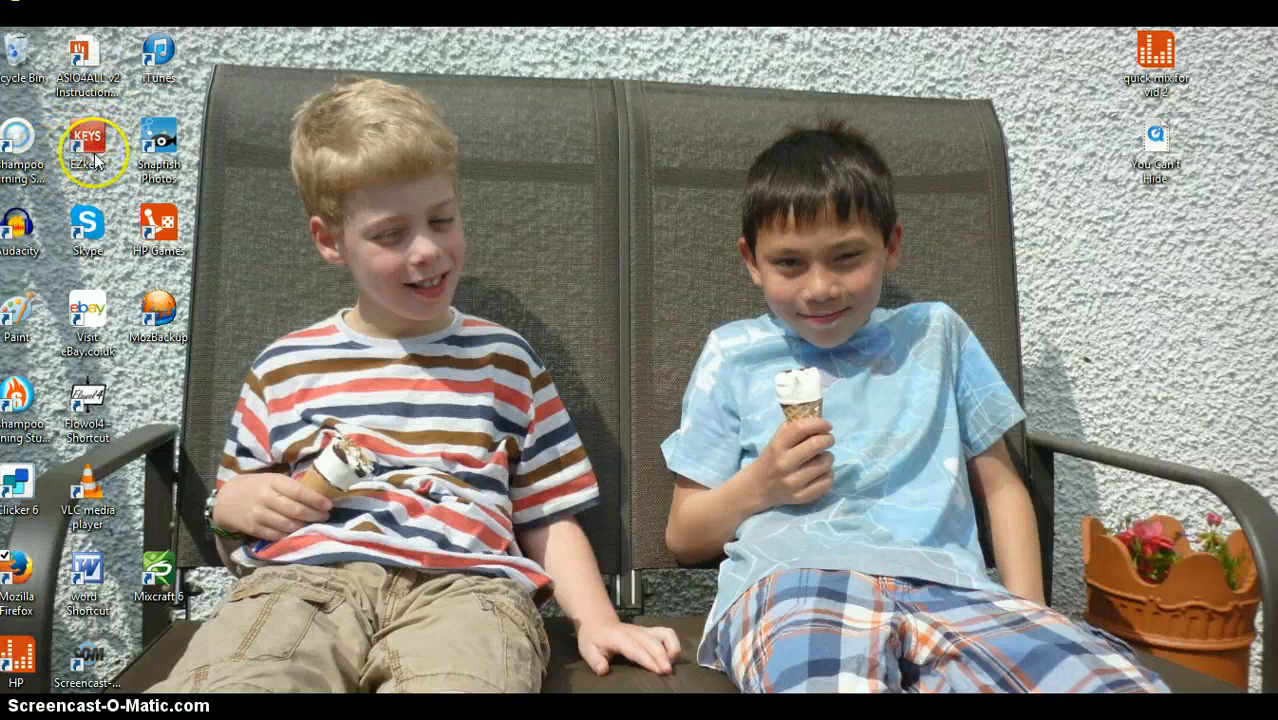
Step: Launch EZkeys from its desktop shortcut, opening an untitled project with an empty timeline
click(88, 137)
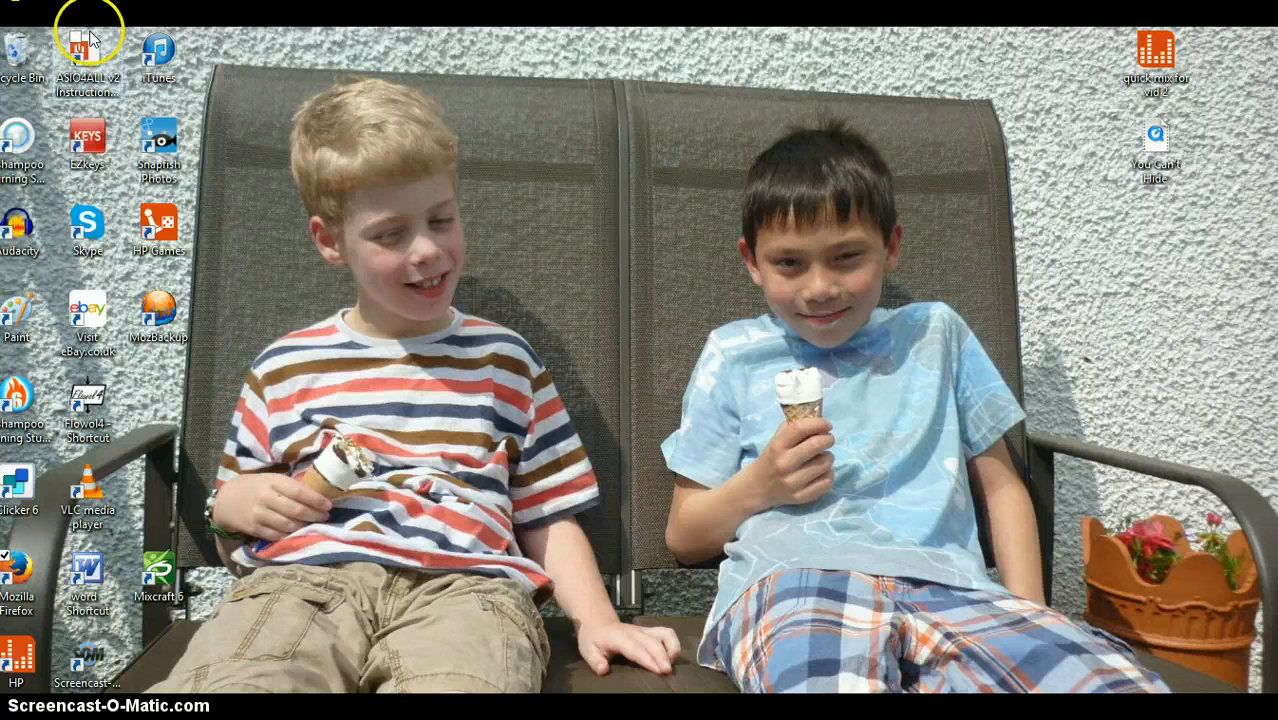
mouse_move(760, 178)
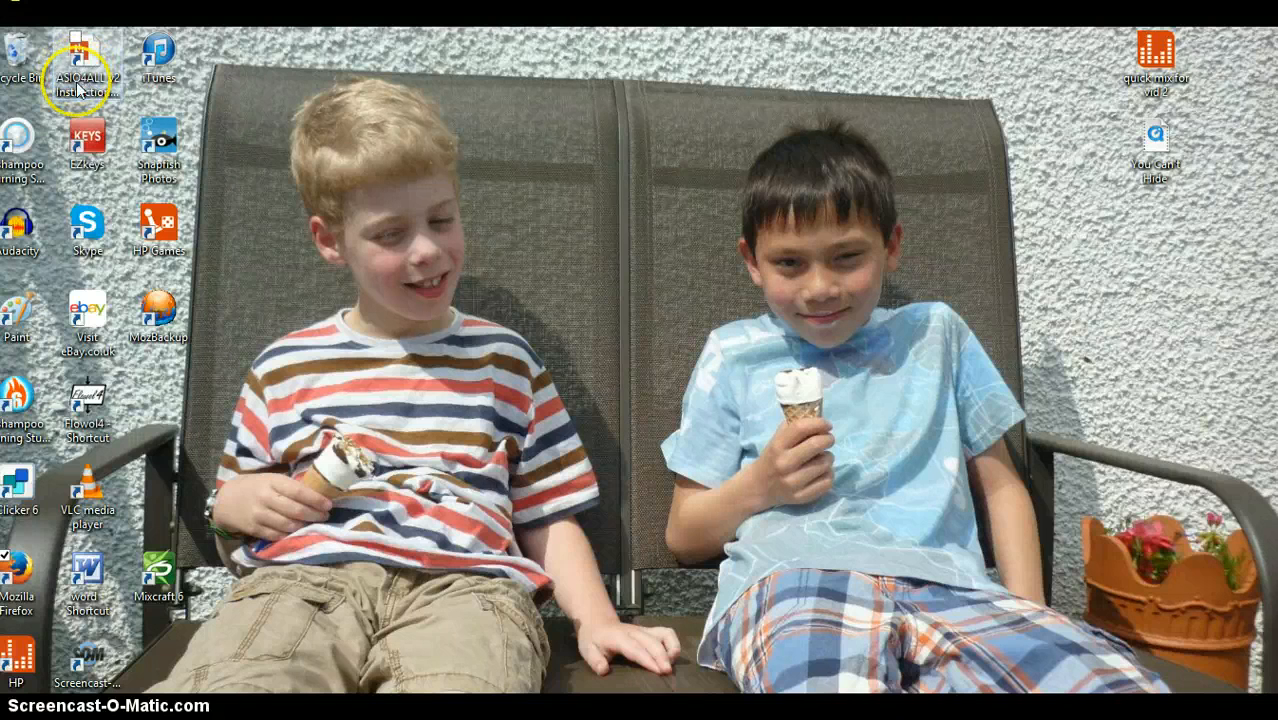
mouse_move(87, 135)
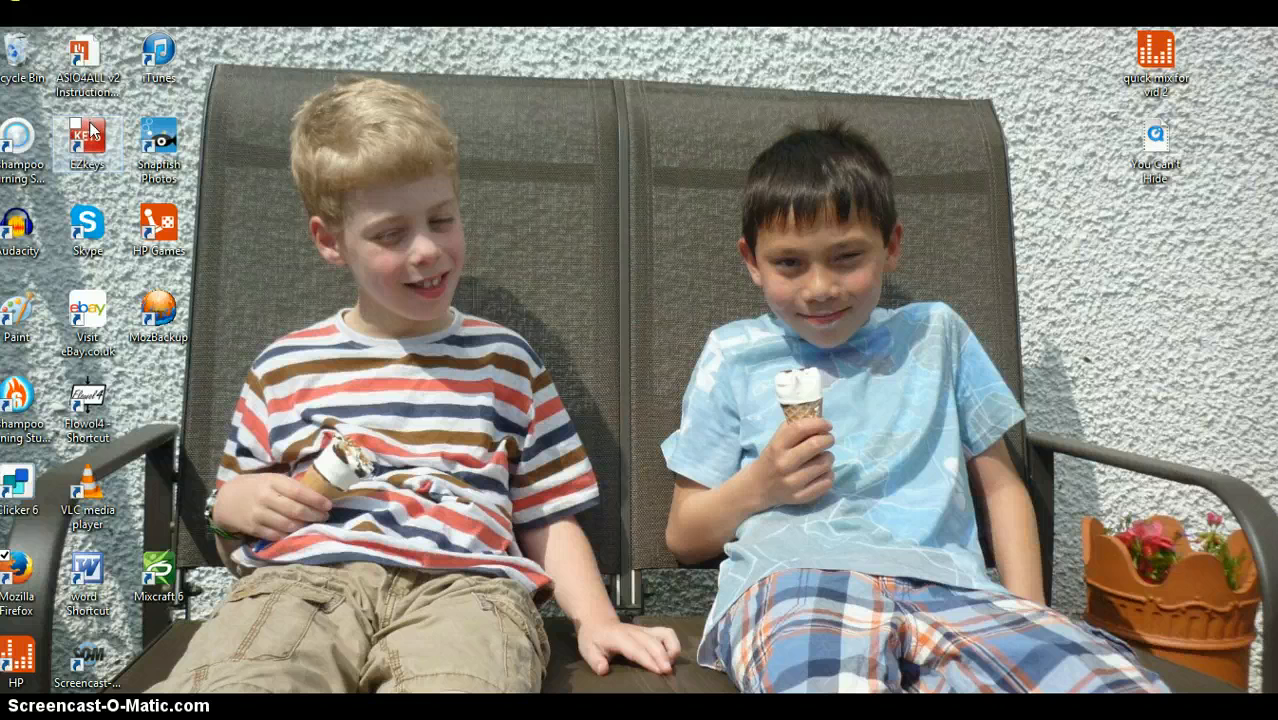
click(87, 135)
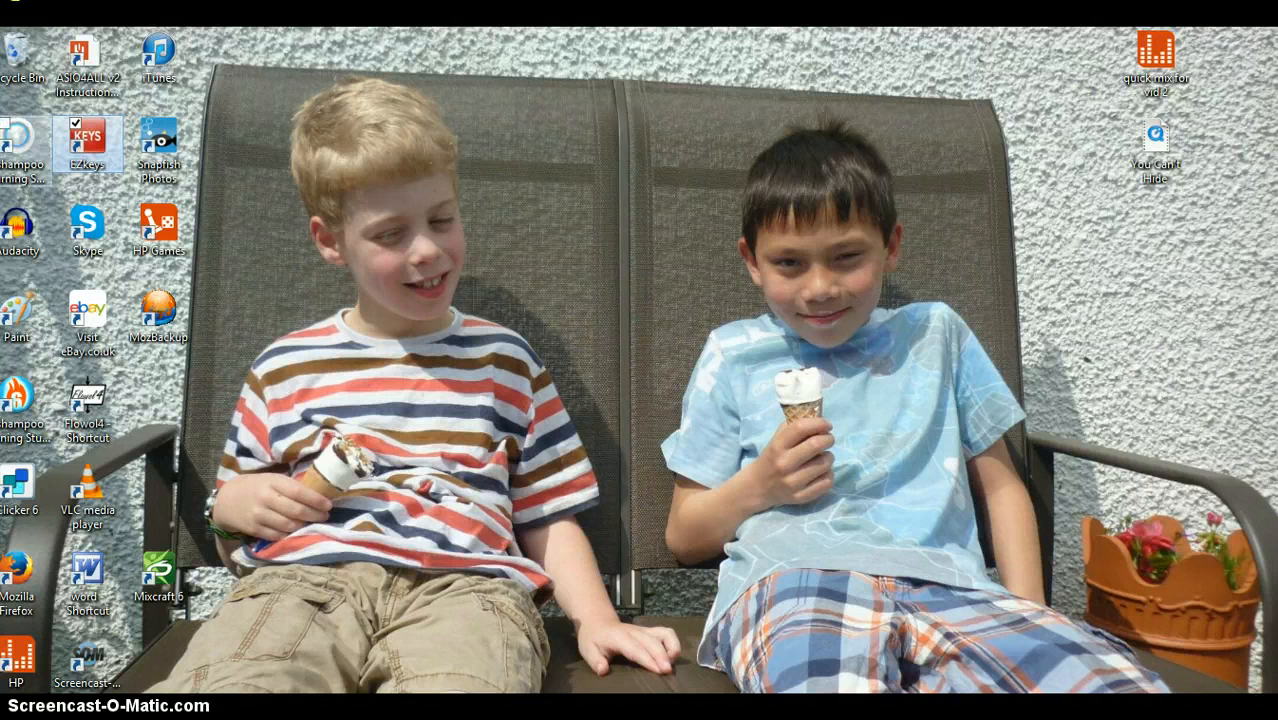
click(87, 137)
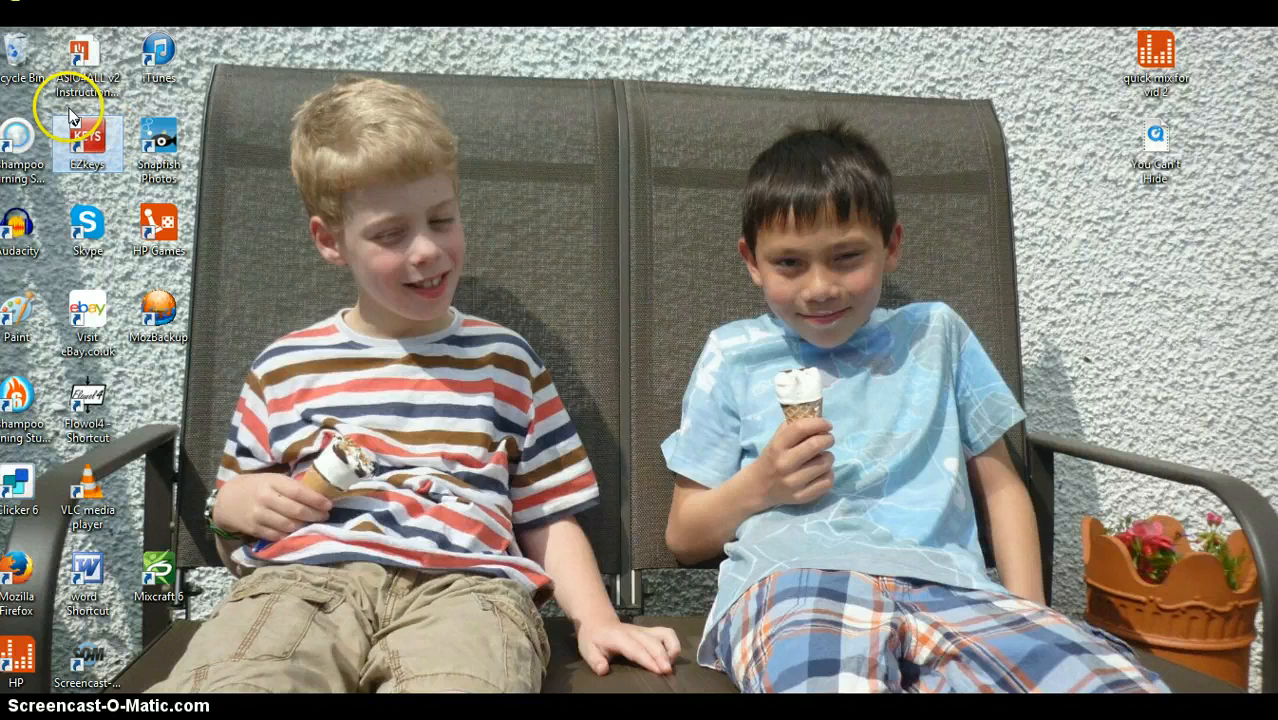
double_click(87, 145)
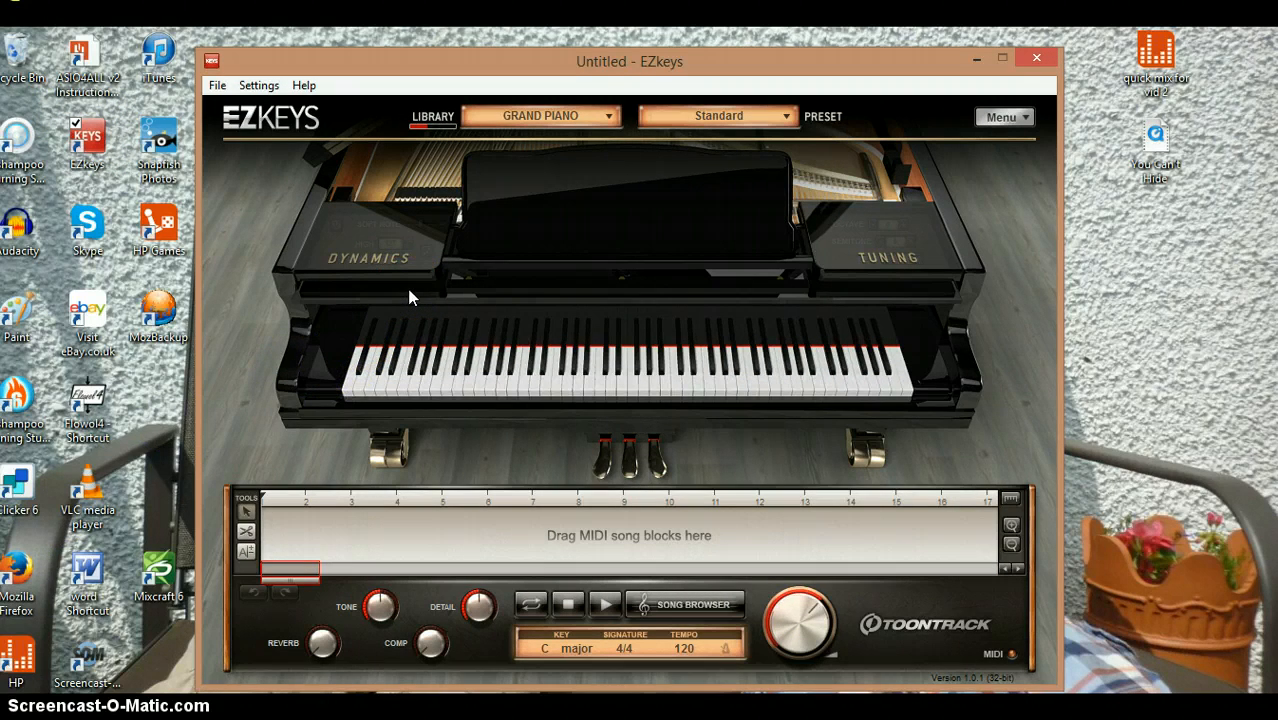
mouse_move(220, 675)
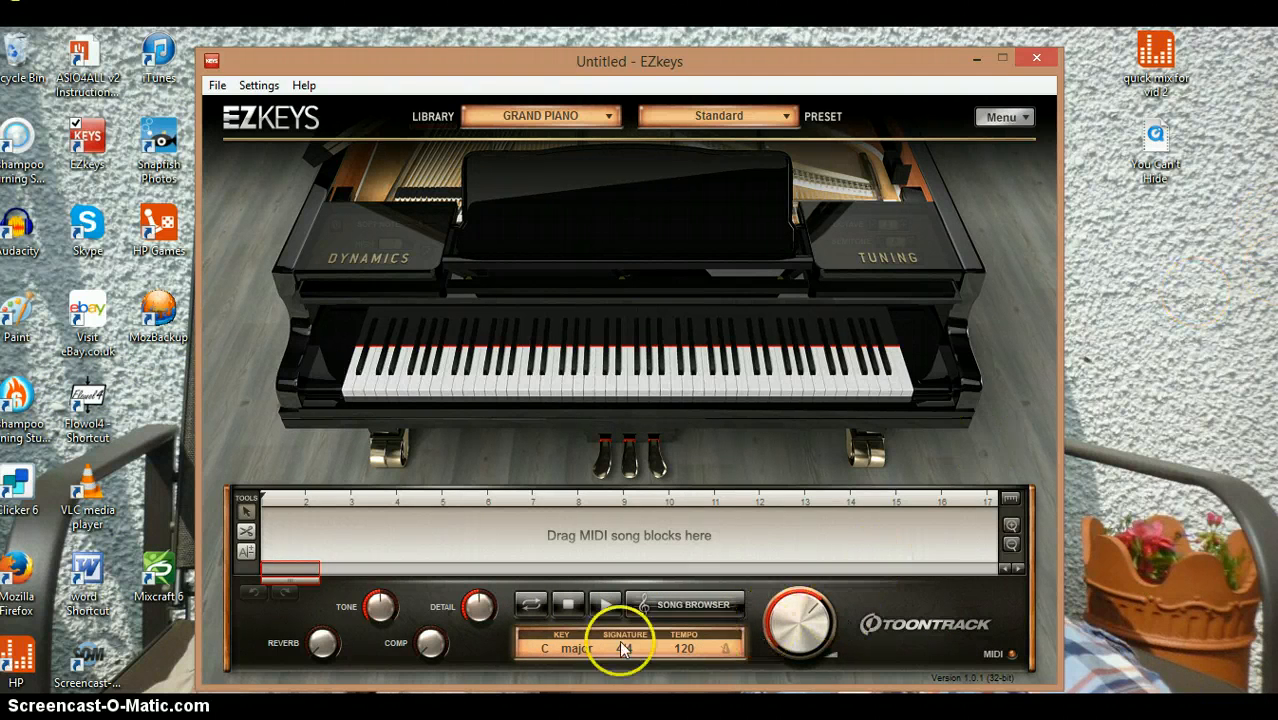
Step: Open the Song Browser's EZkeys MIDI library at Pop/Rock Straight 4/4
click(685, 604)
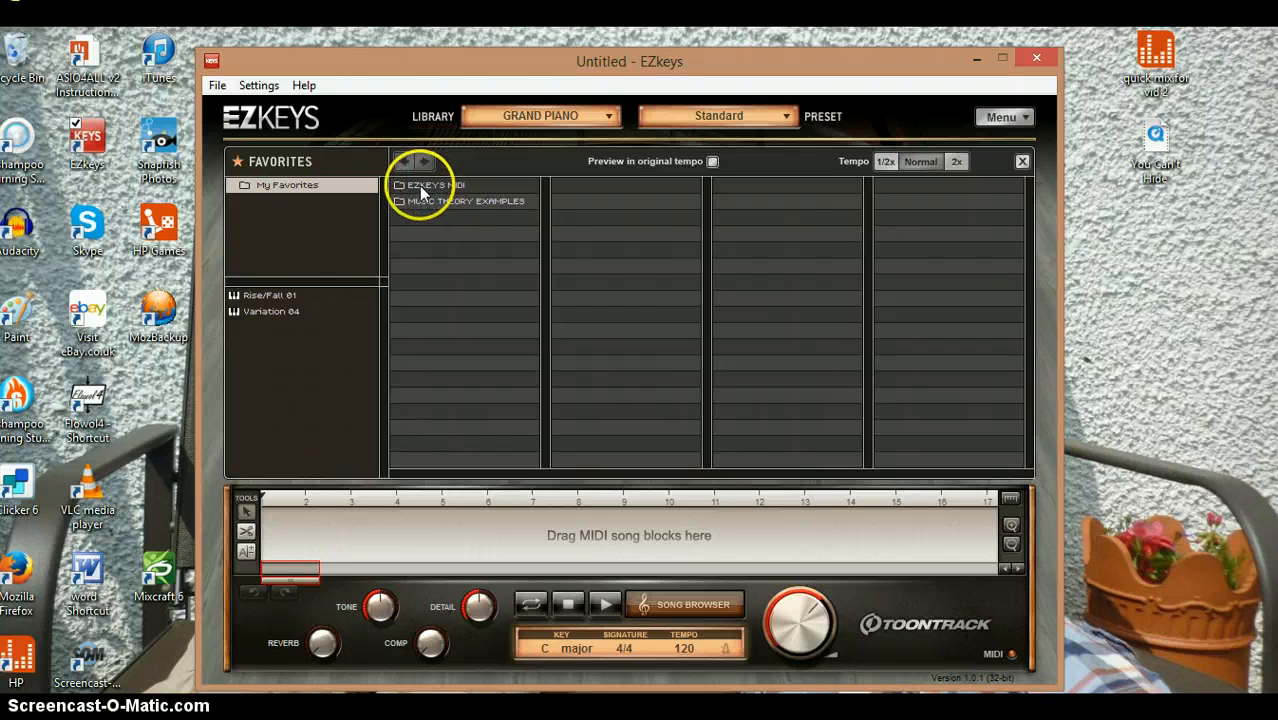
mouse_move(125, 275)
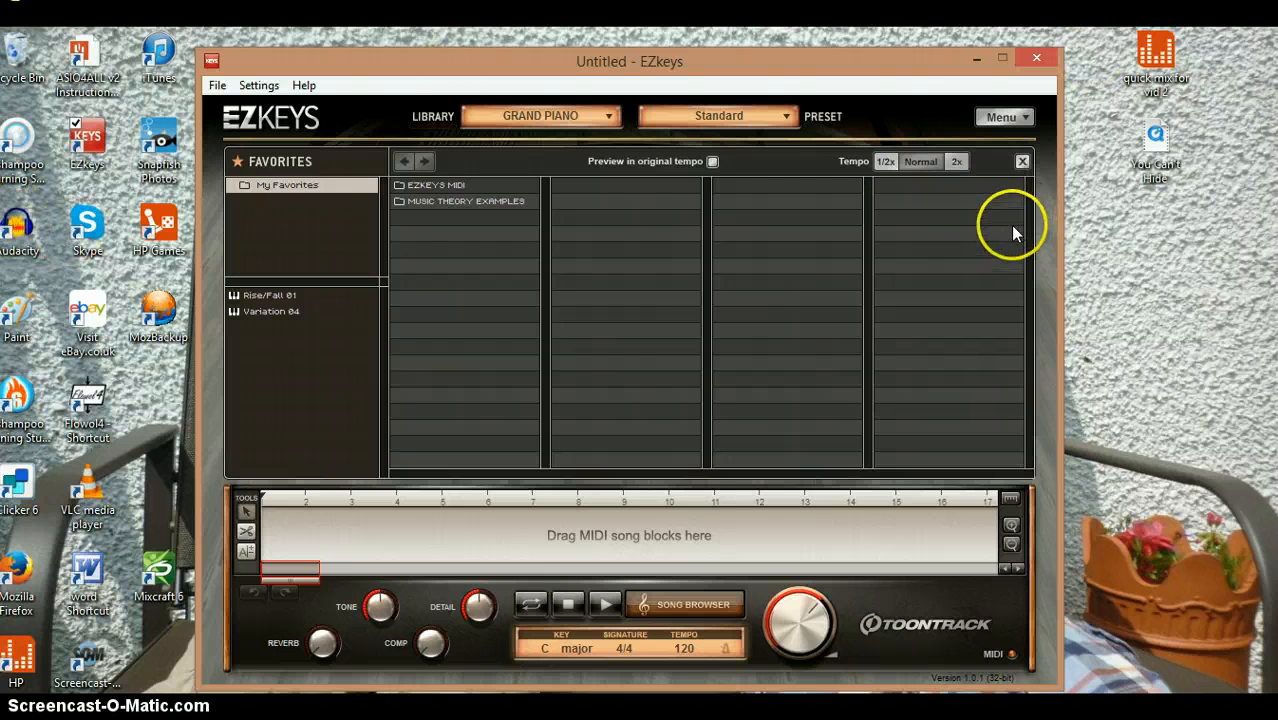
mouse_move(993, 225)
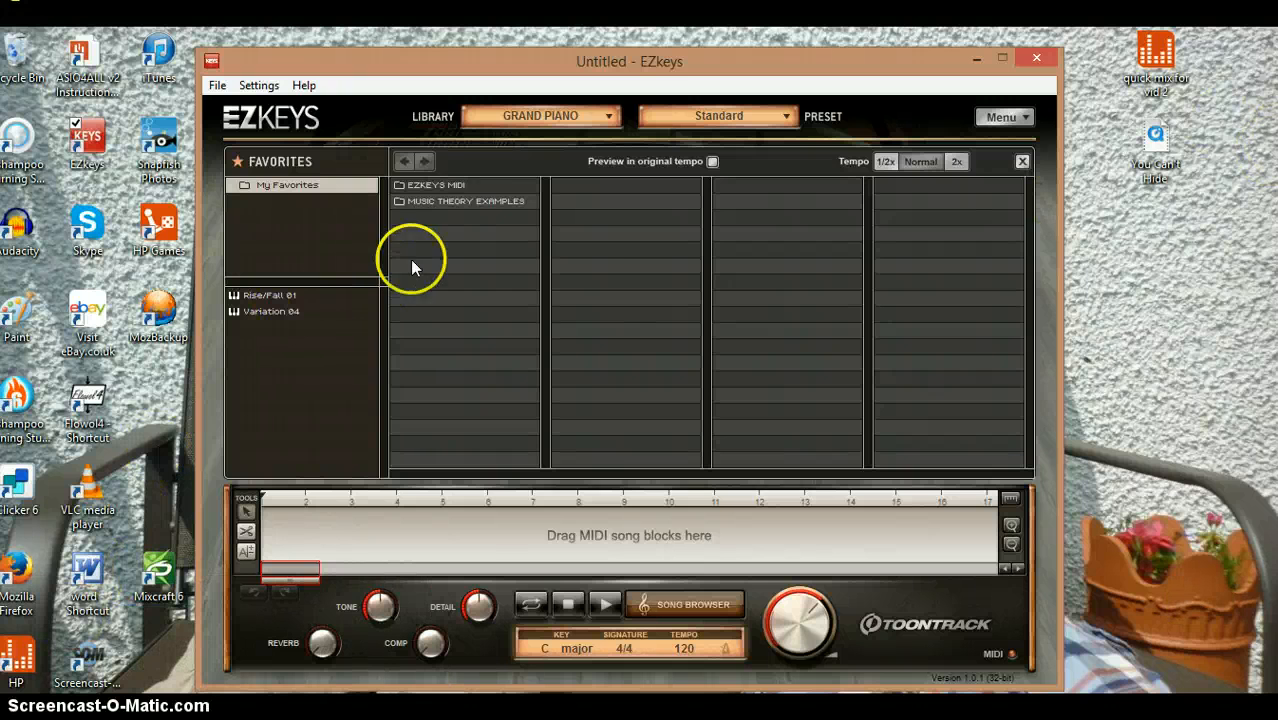
click(465, 201)
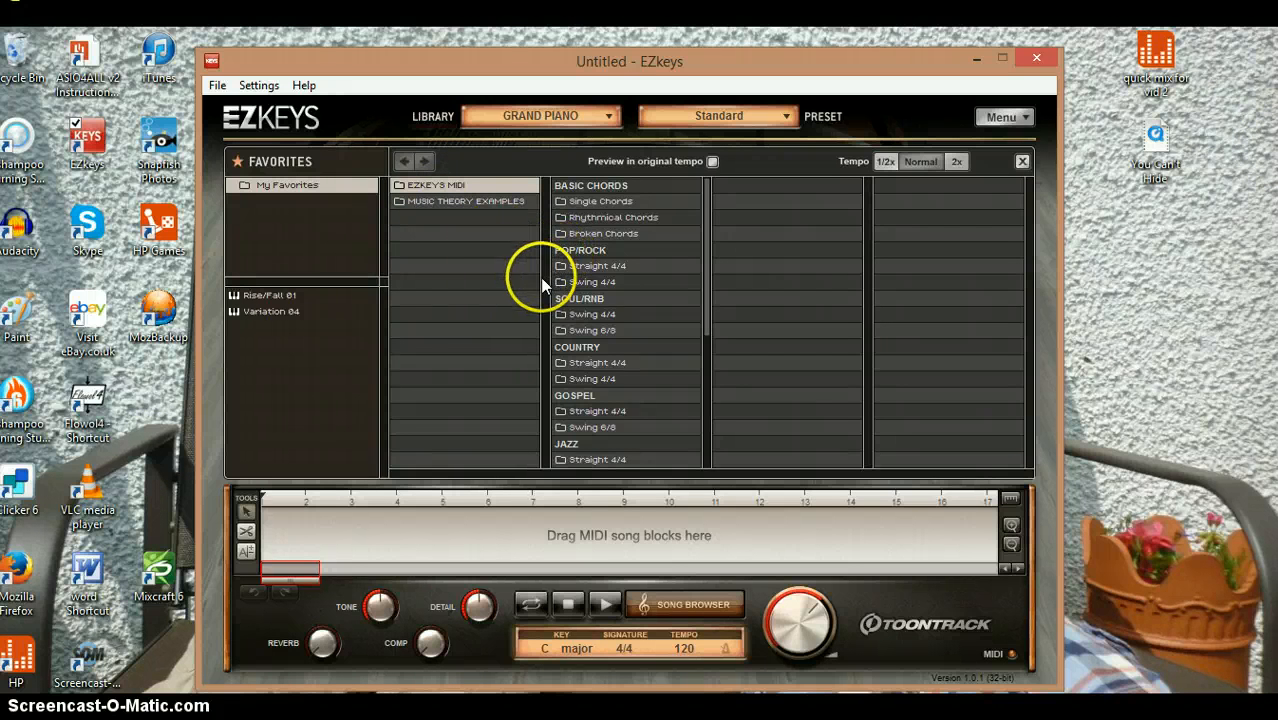
mouse_move(700, 52)
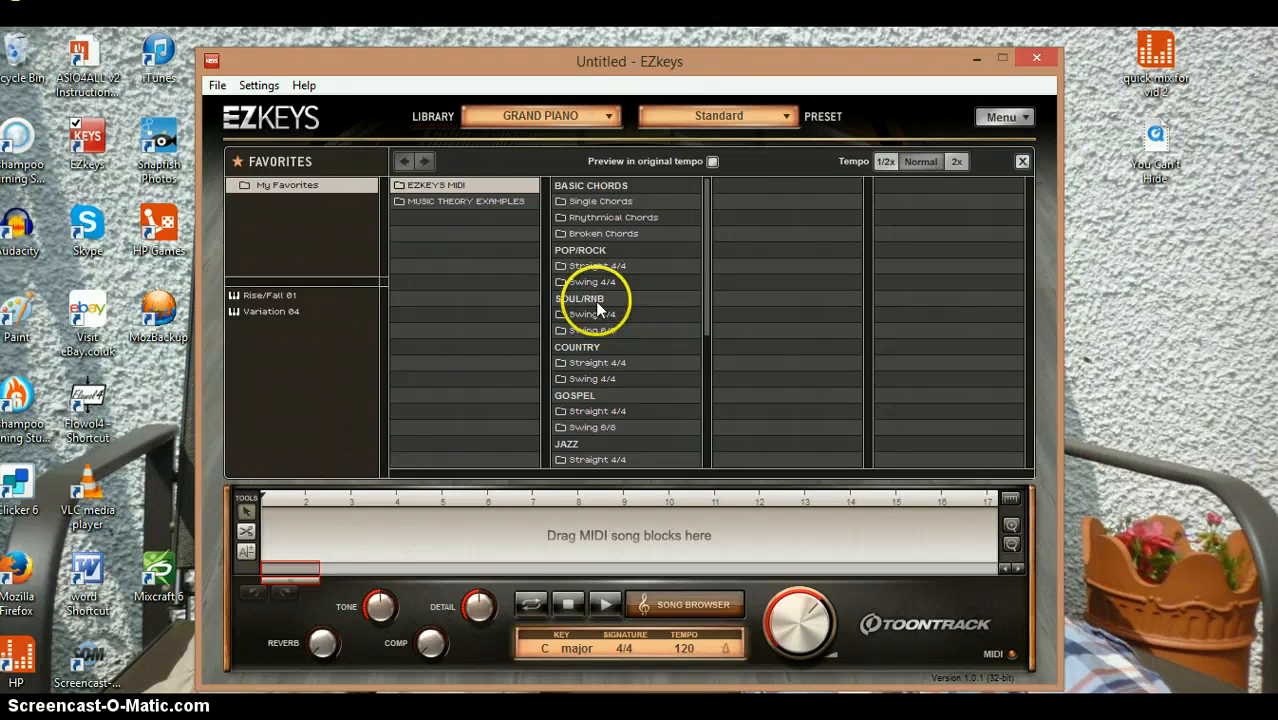
click(597, 265)
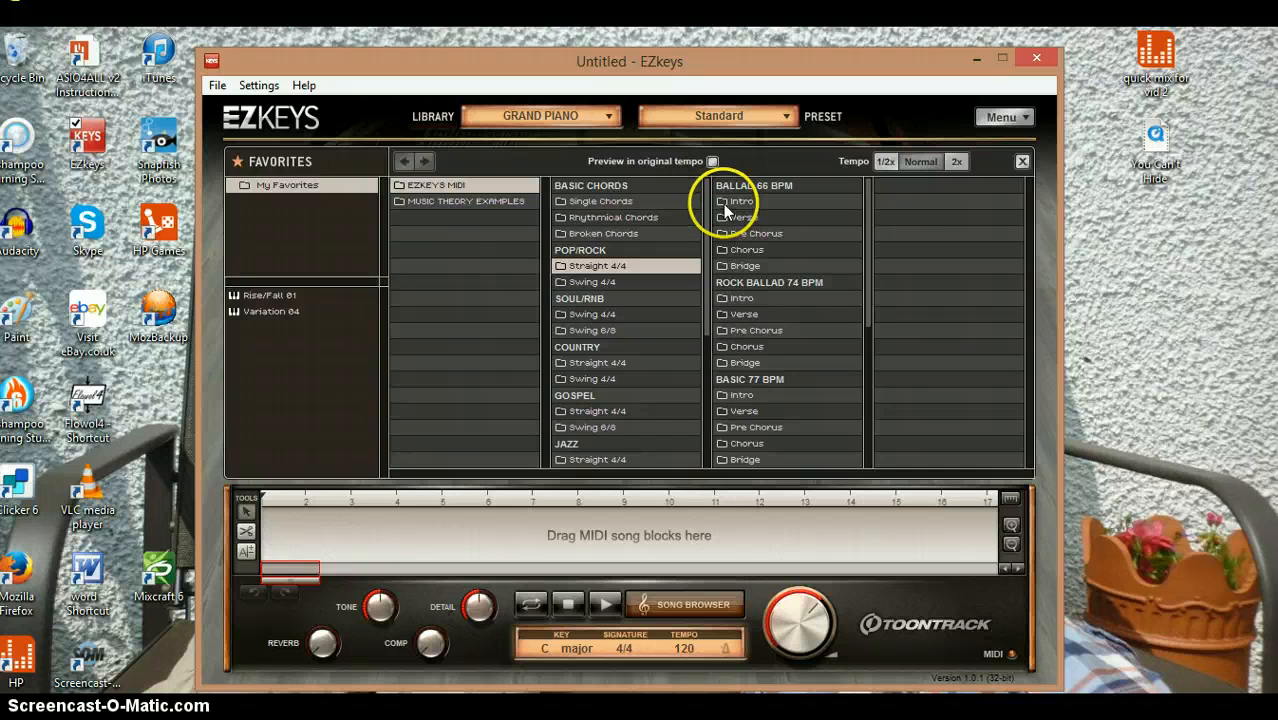
Step: Show the four variations of the Ballad 66 BPM Intro part
click(742, 201)
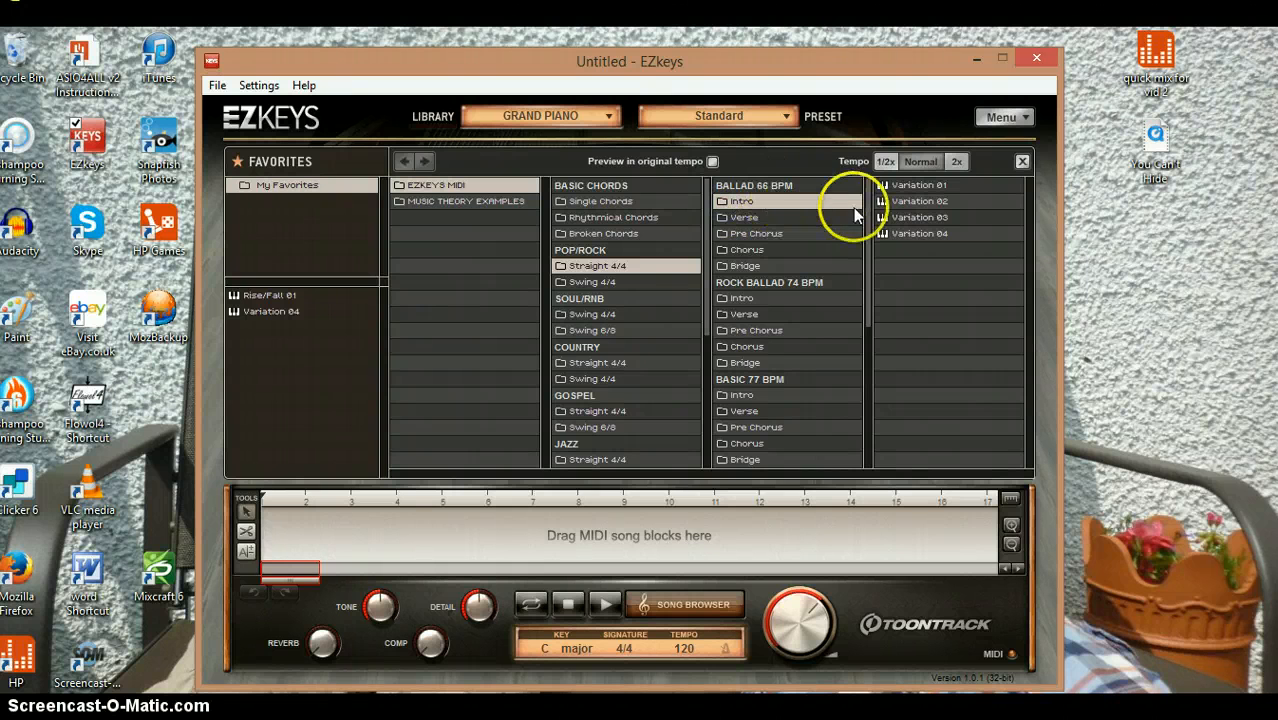
mouse_move(790, 203)
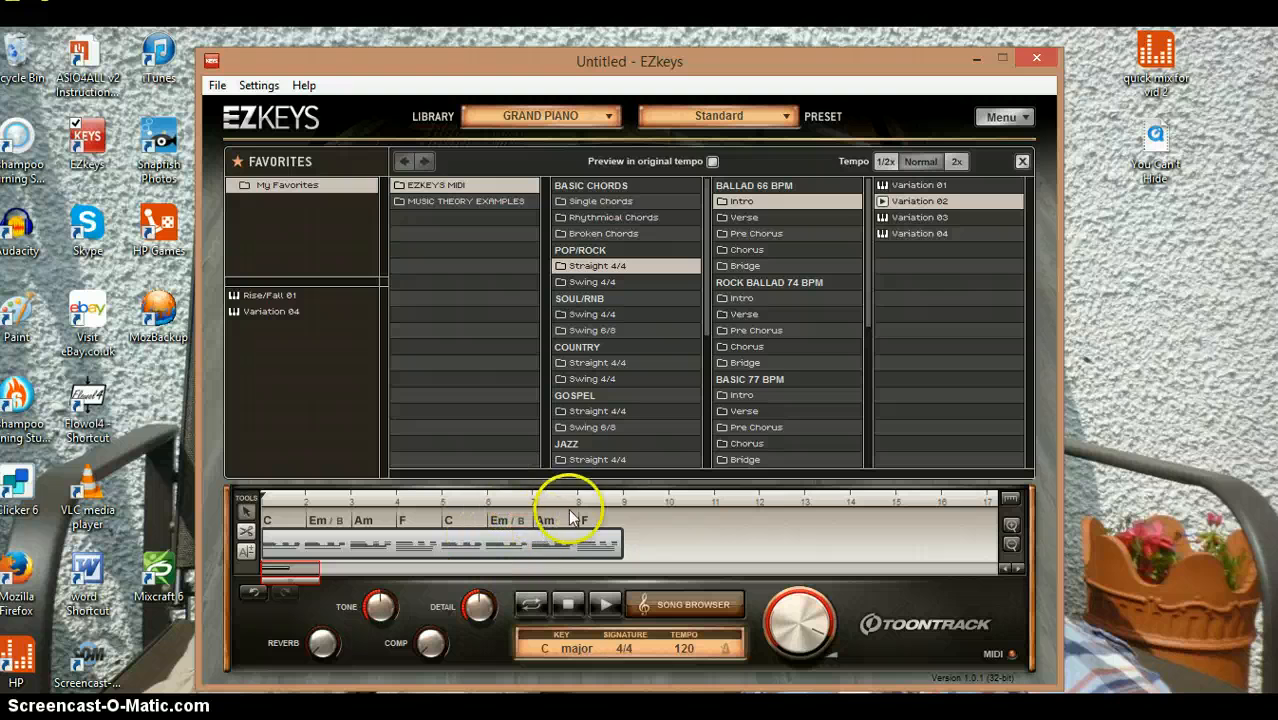
Step: Open the chord wheel on a chord in the Ballad 66 BPM Intro block
click(584, 519)
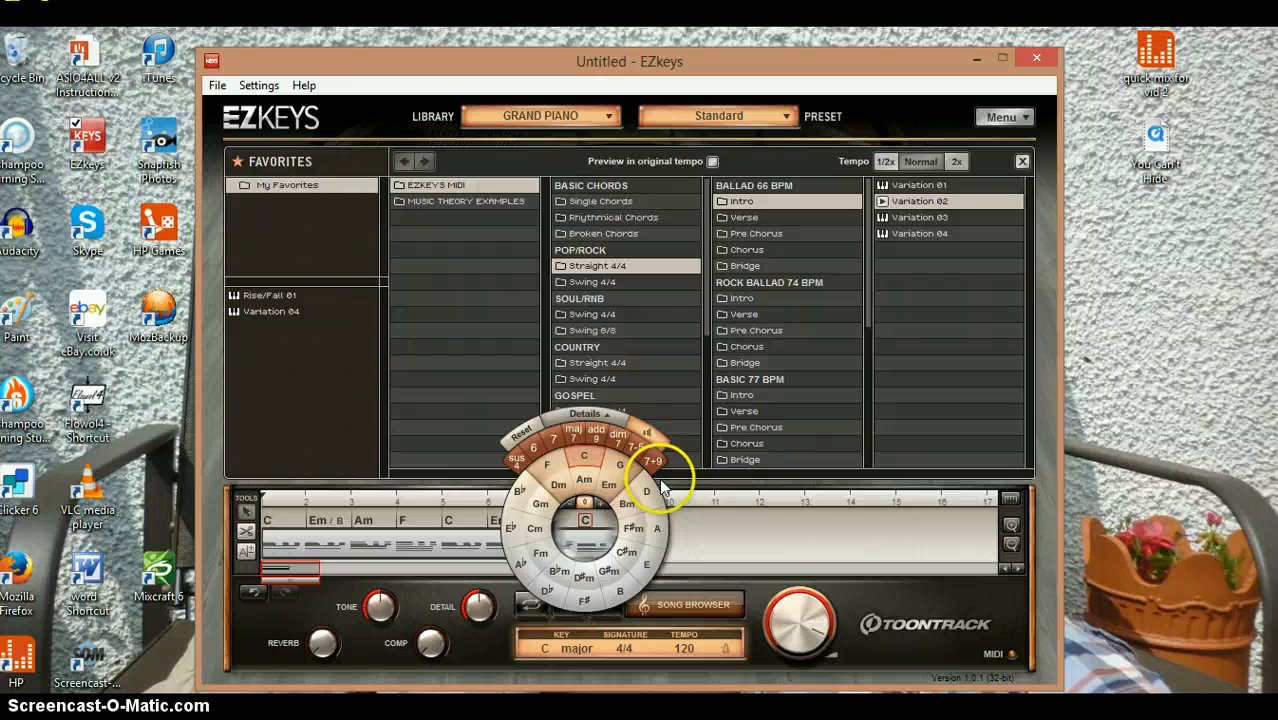
Step: Change the intro block's chord to Em7 using the chord wheel
click(636, 462)
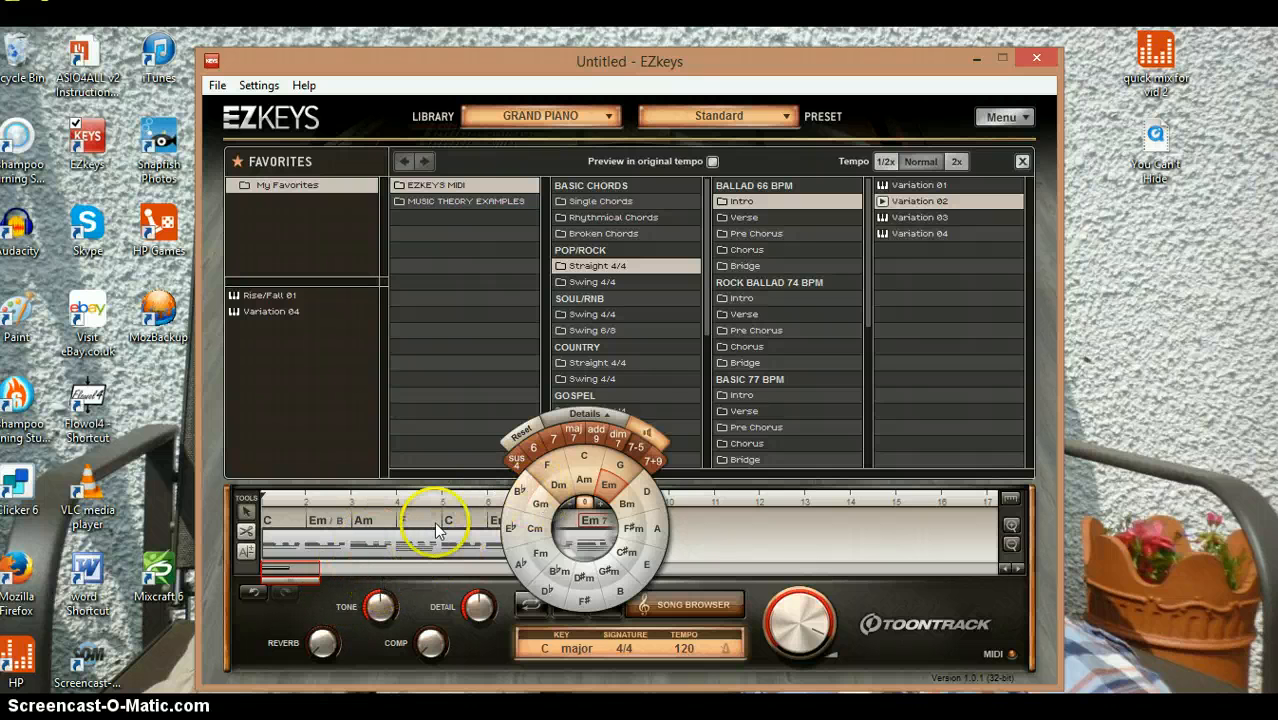
Step: Add an Em7 block and a C–C7–F–G Rock Ballad 74 BPM Verse block after the intro
right_click(388, 543)
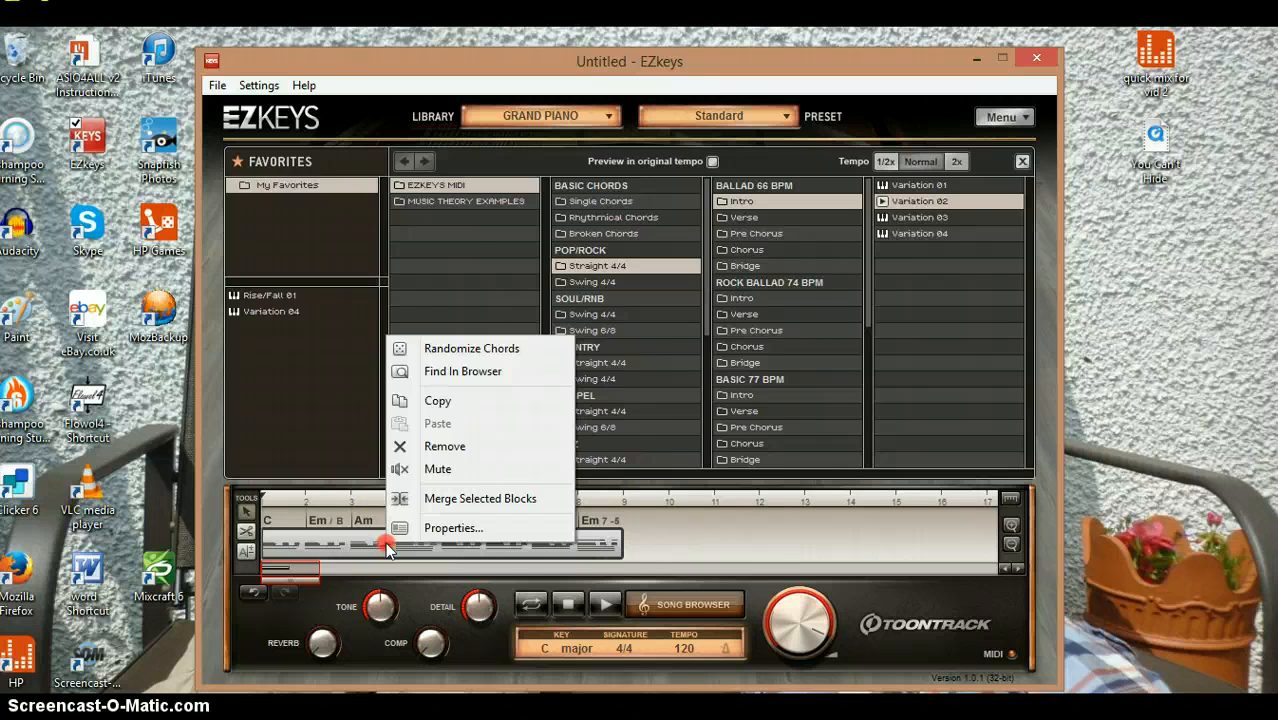
click(453, 527)
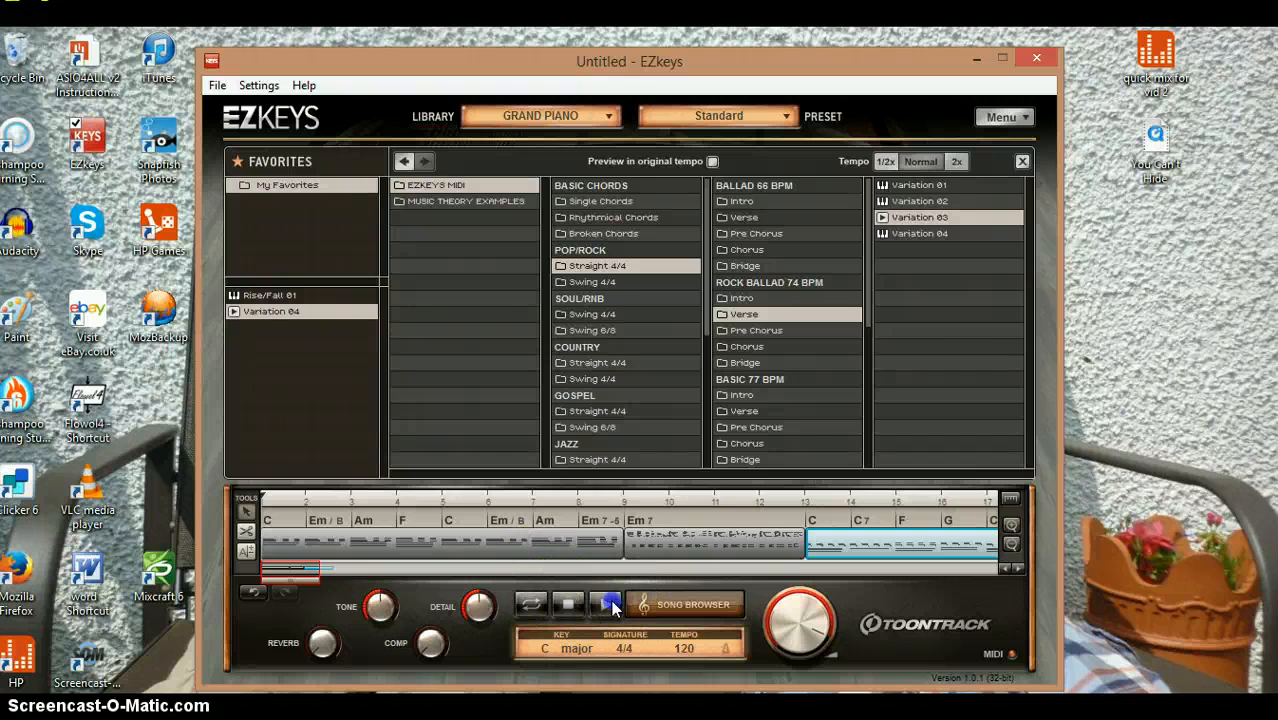
Step: Play the arrangement through past its final C–C7–F–G block
click(604, 604)
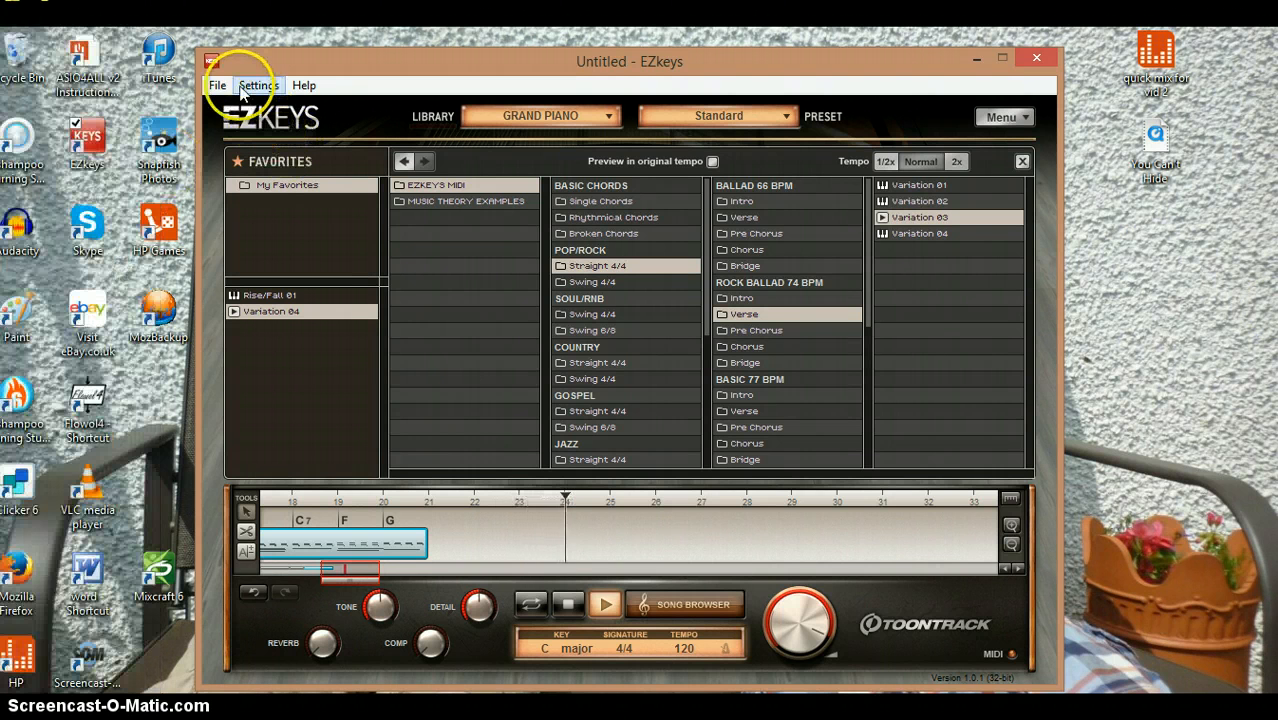
Step: Open the Save Project As dialog from the File menu
click(218, 85)
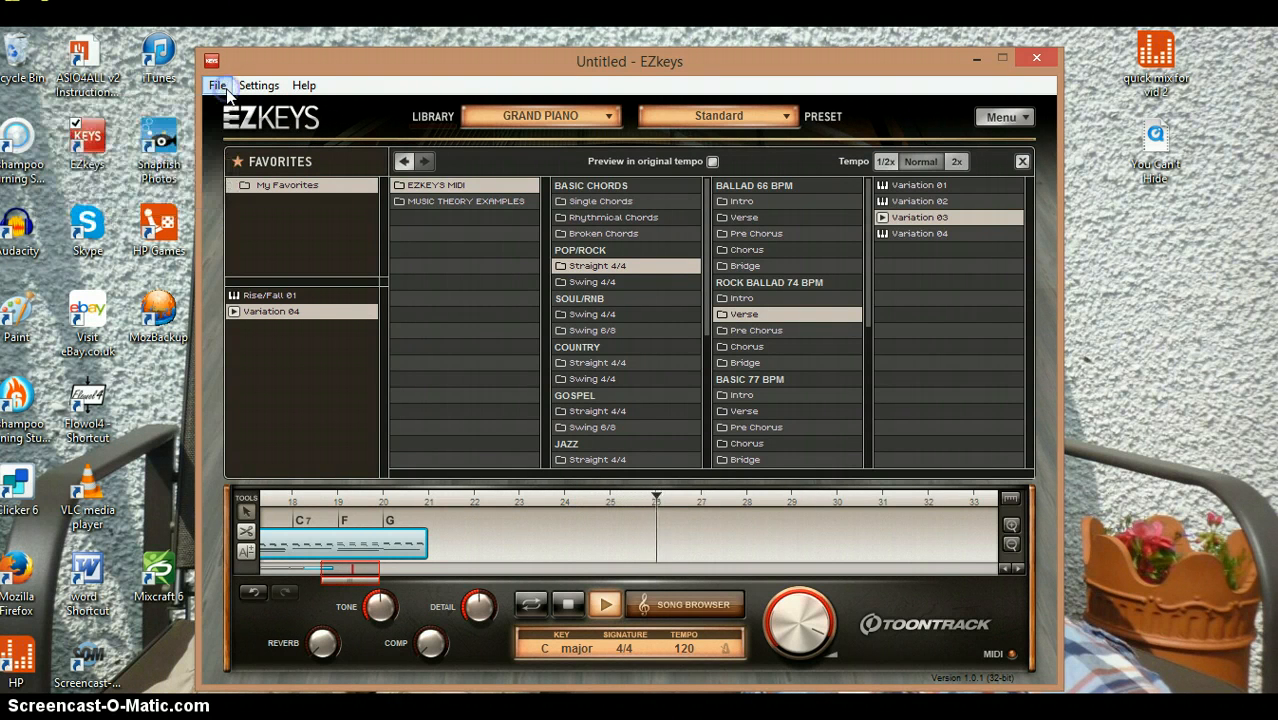
click(218, 85)
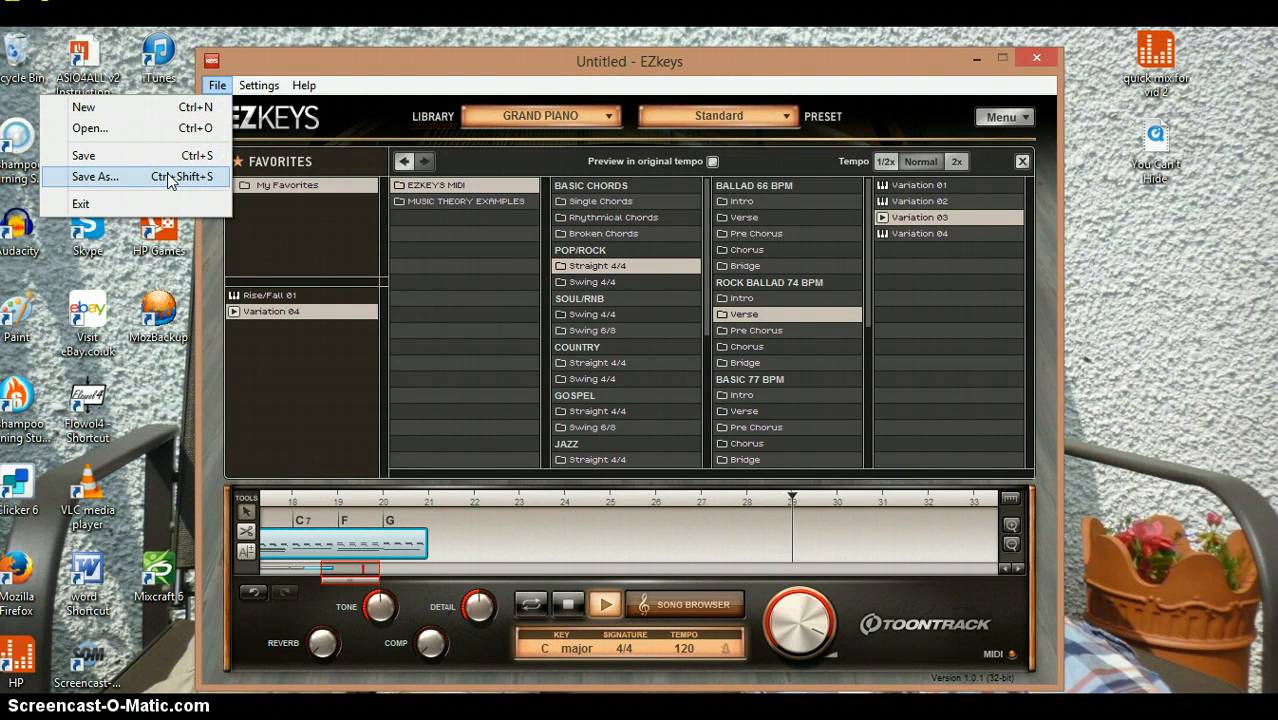
click(95, 177)
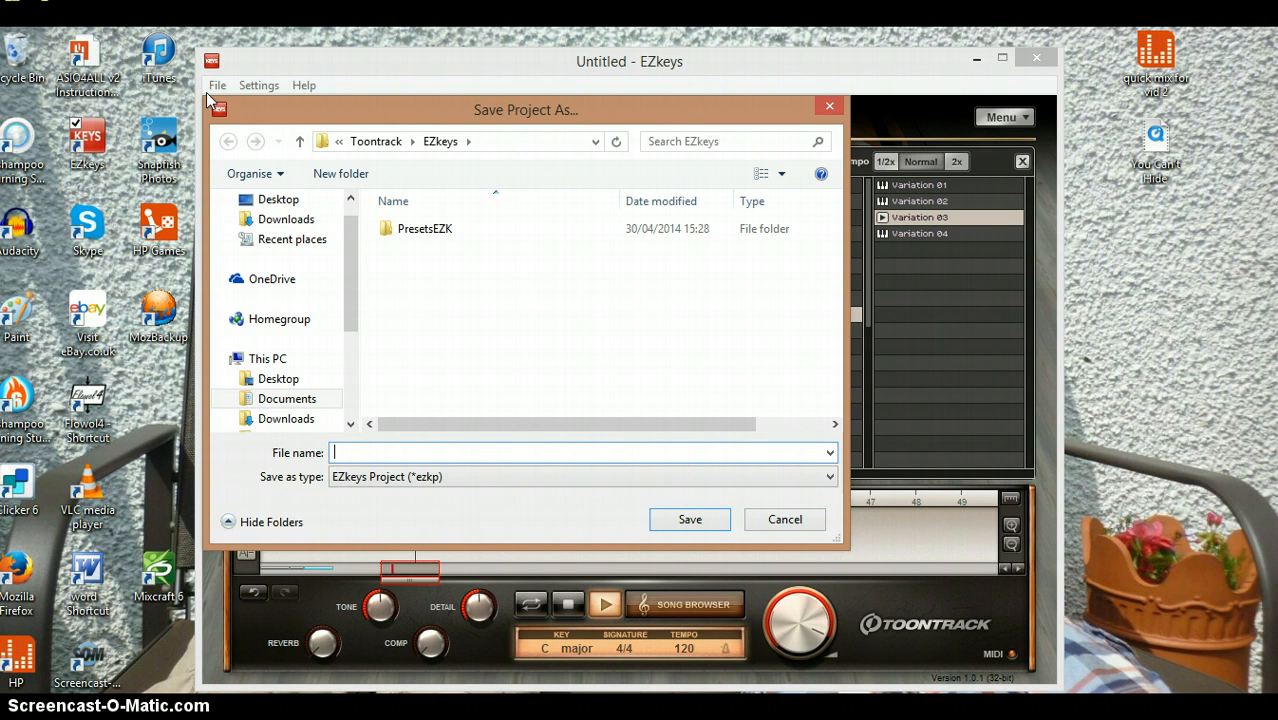
Step: Save the project as 'video ez keys project sample.ezkp' and stop playback
text(v)
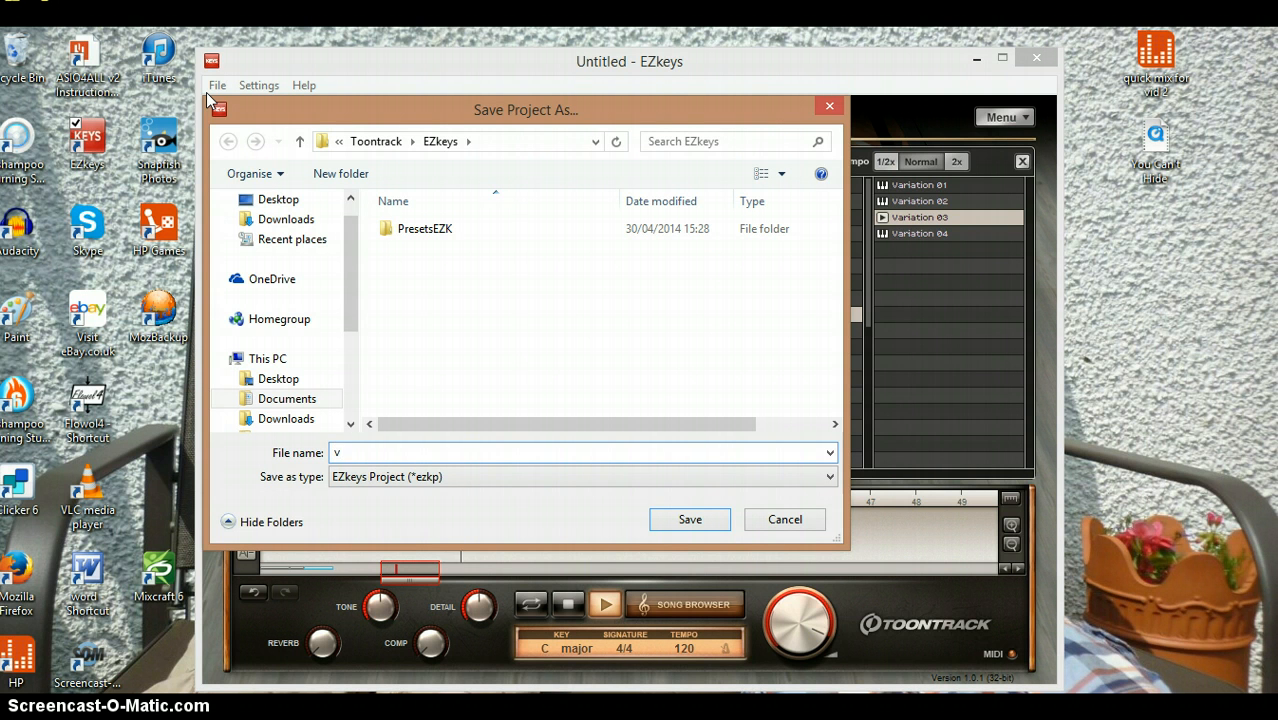
text(ide)
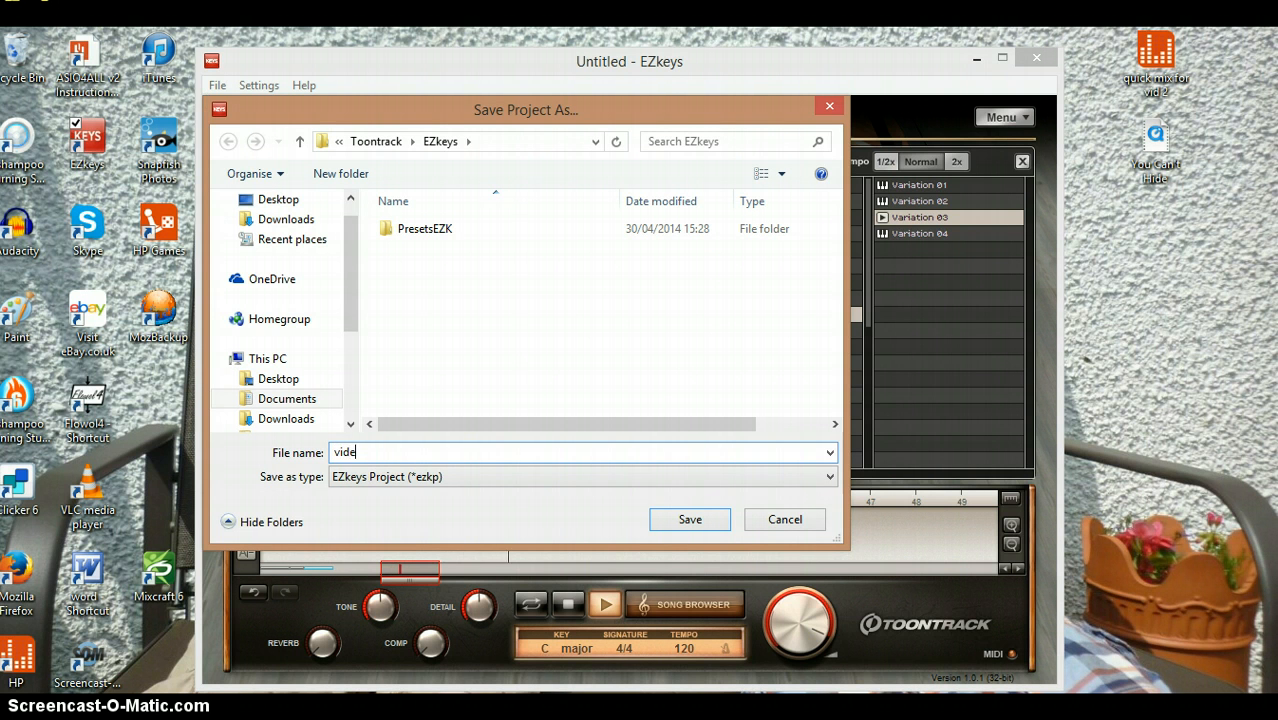
text(o ez k)
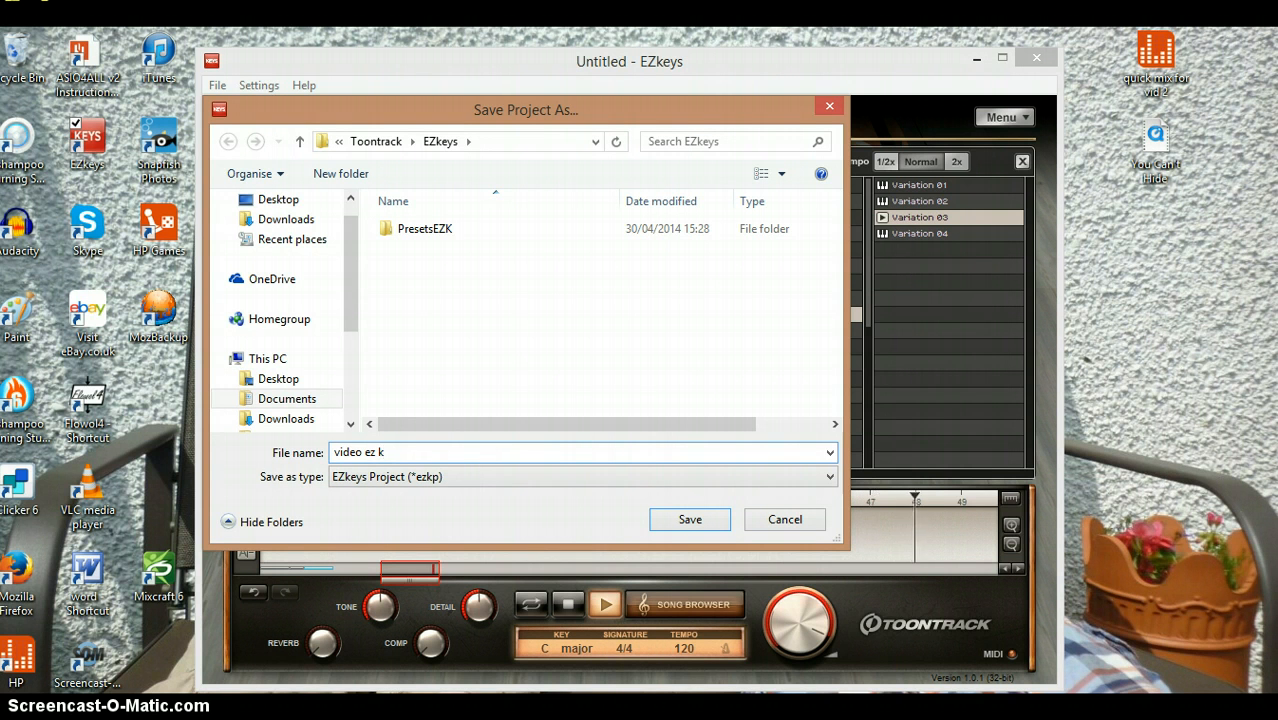
text(eys)
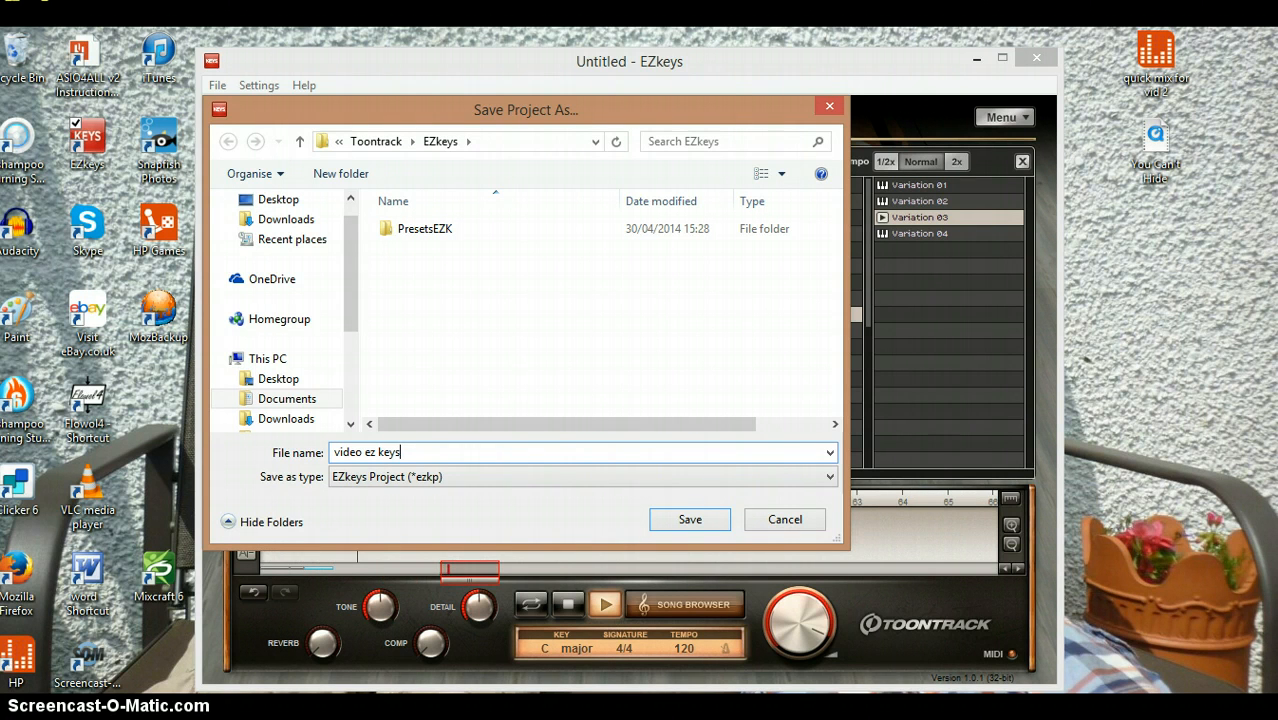
text(p)
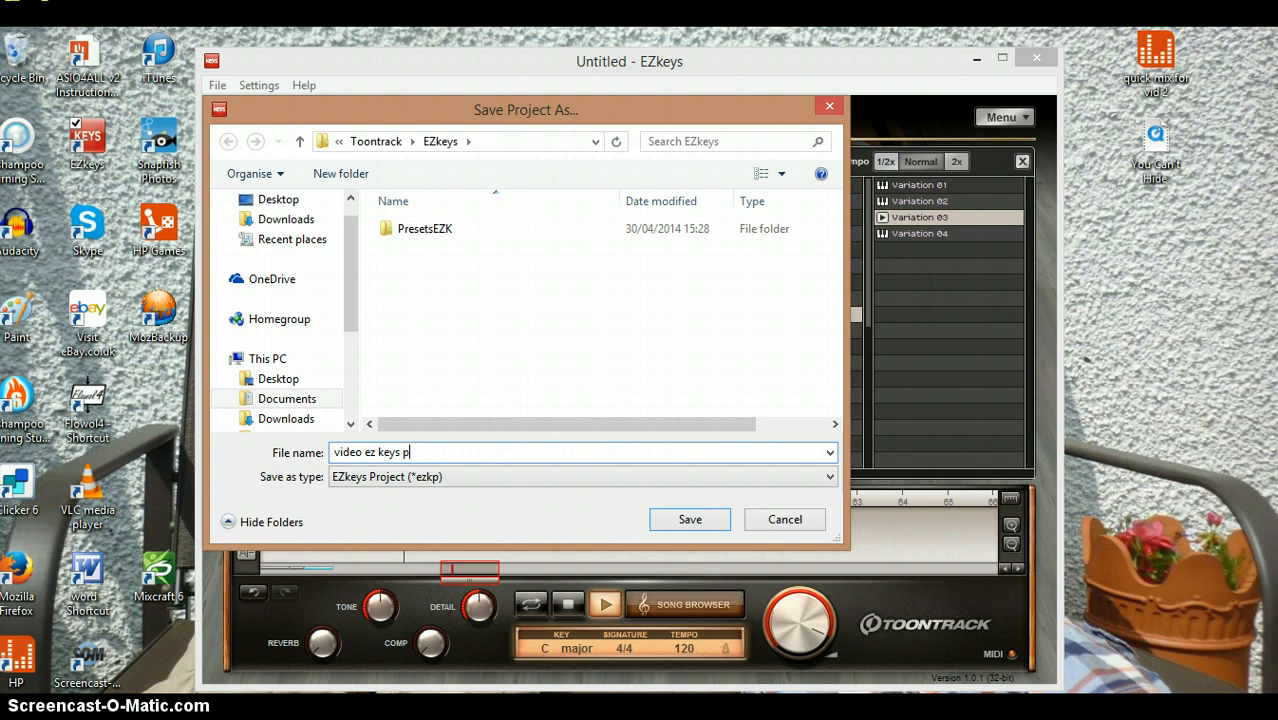
text(ro)
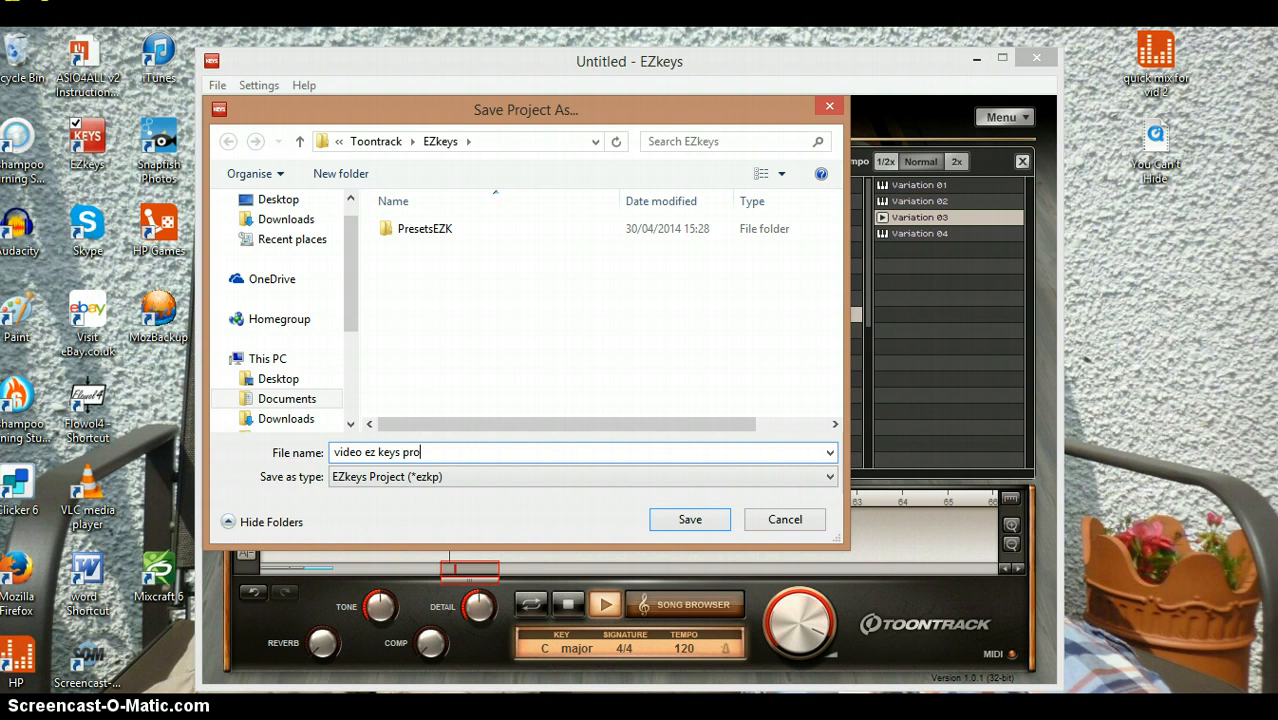
text(je)
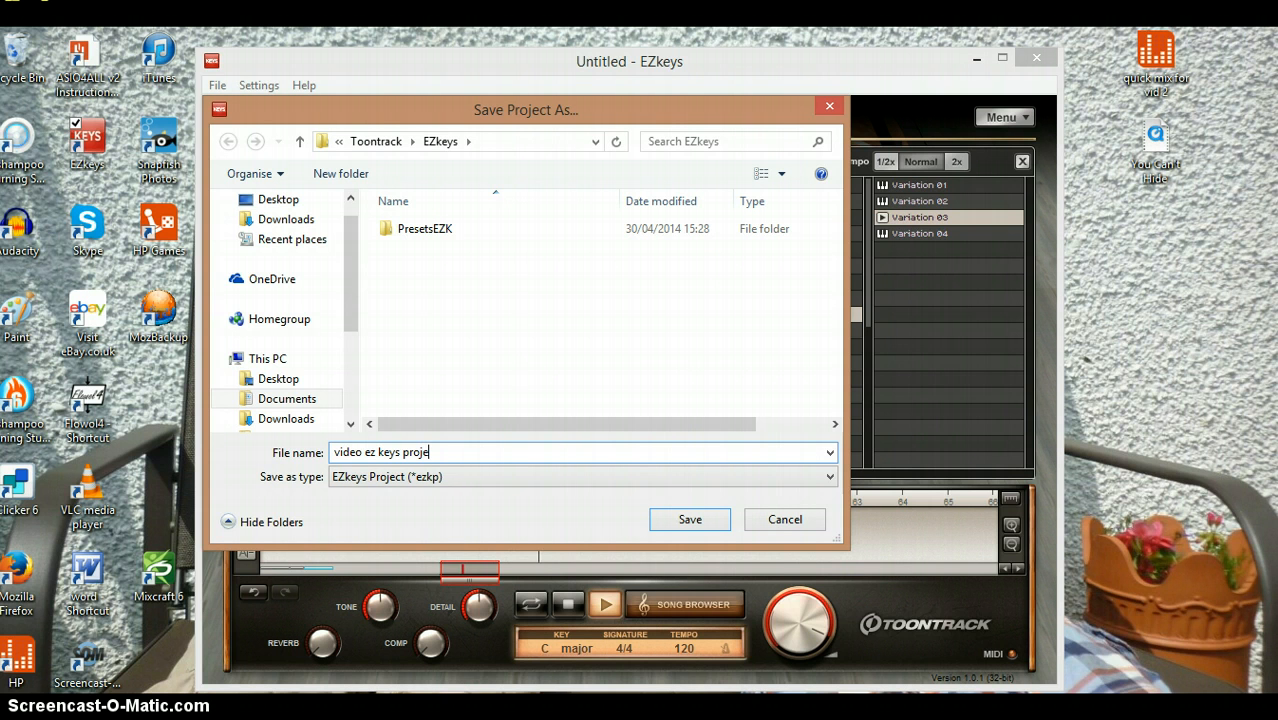
text(c)
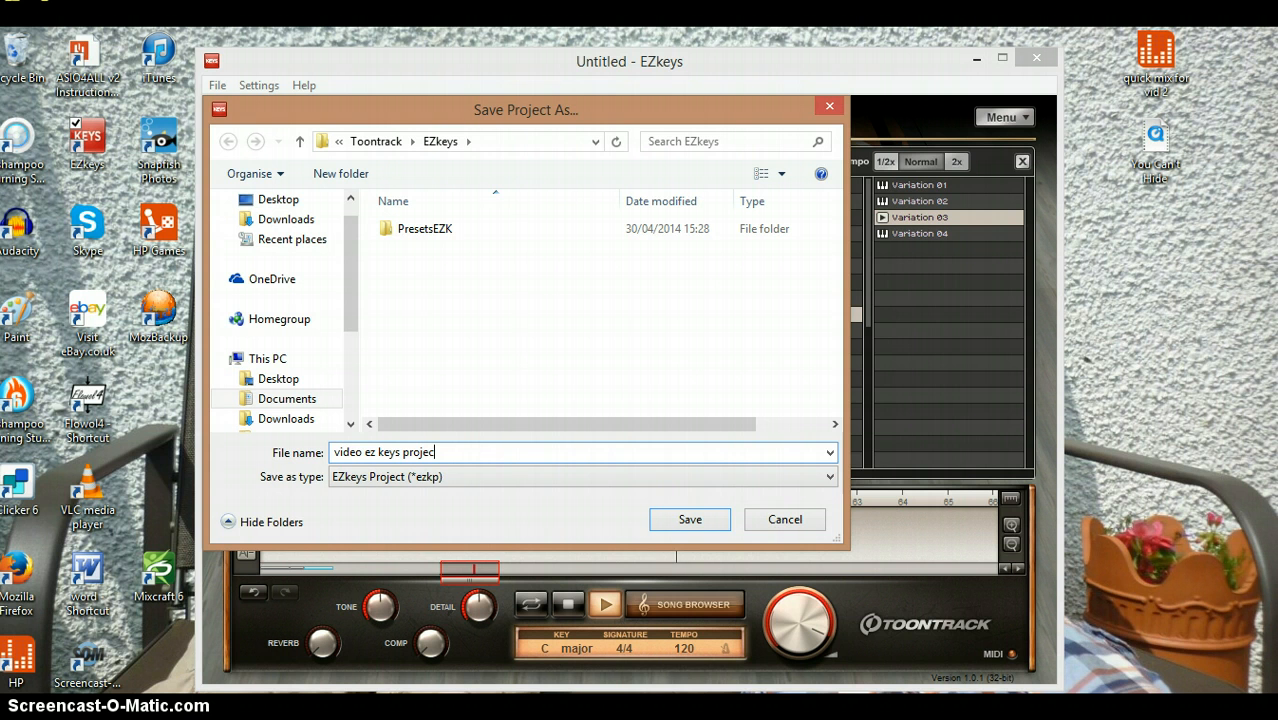
text(t)
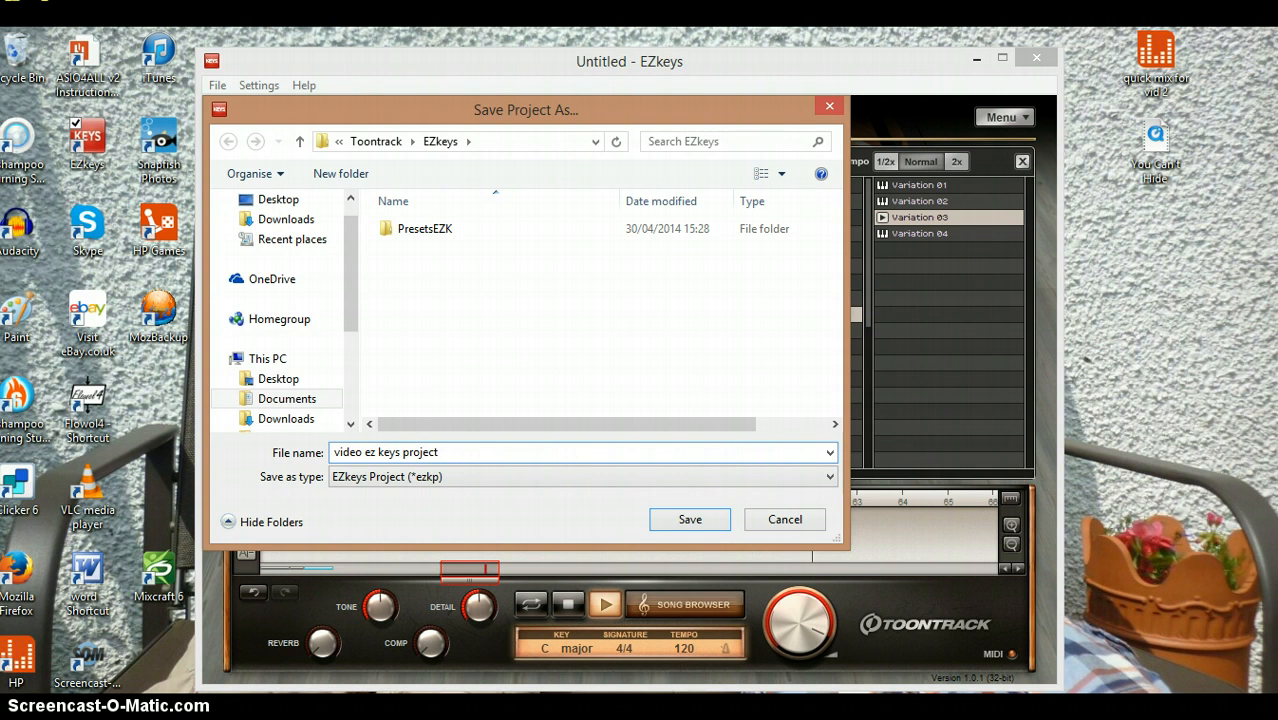
text(sam)
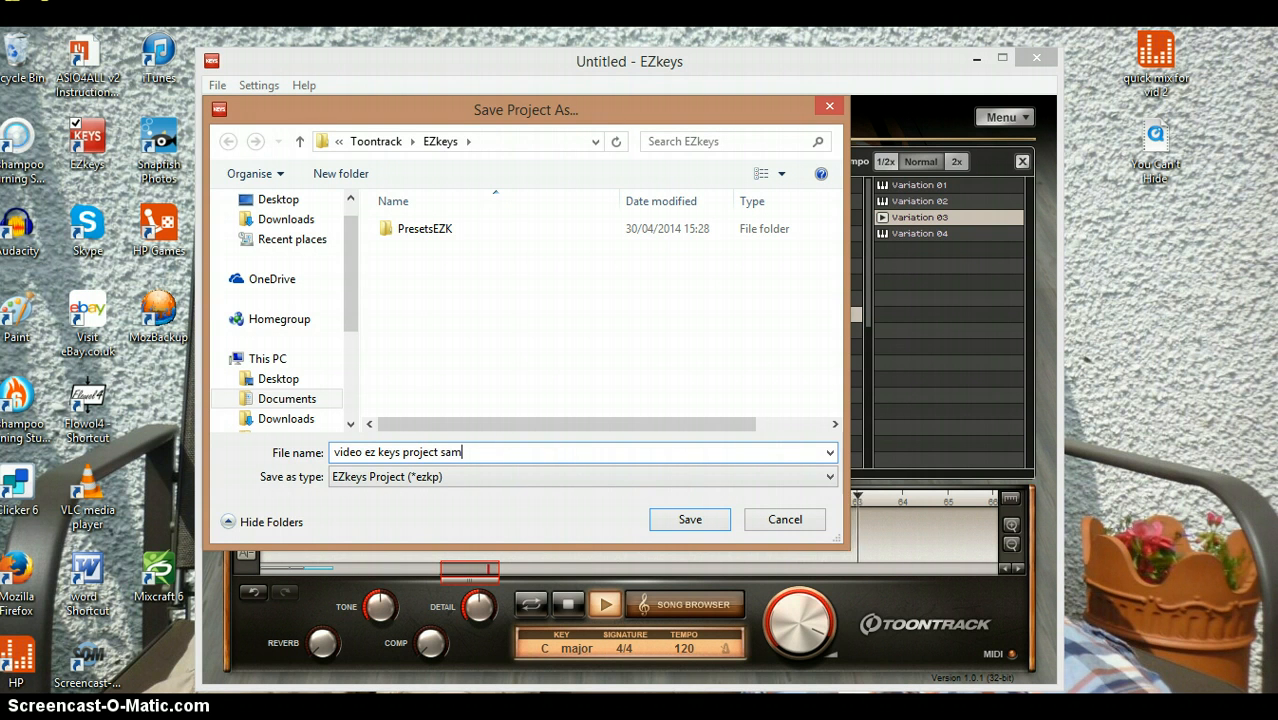
text(le)
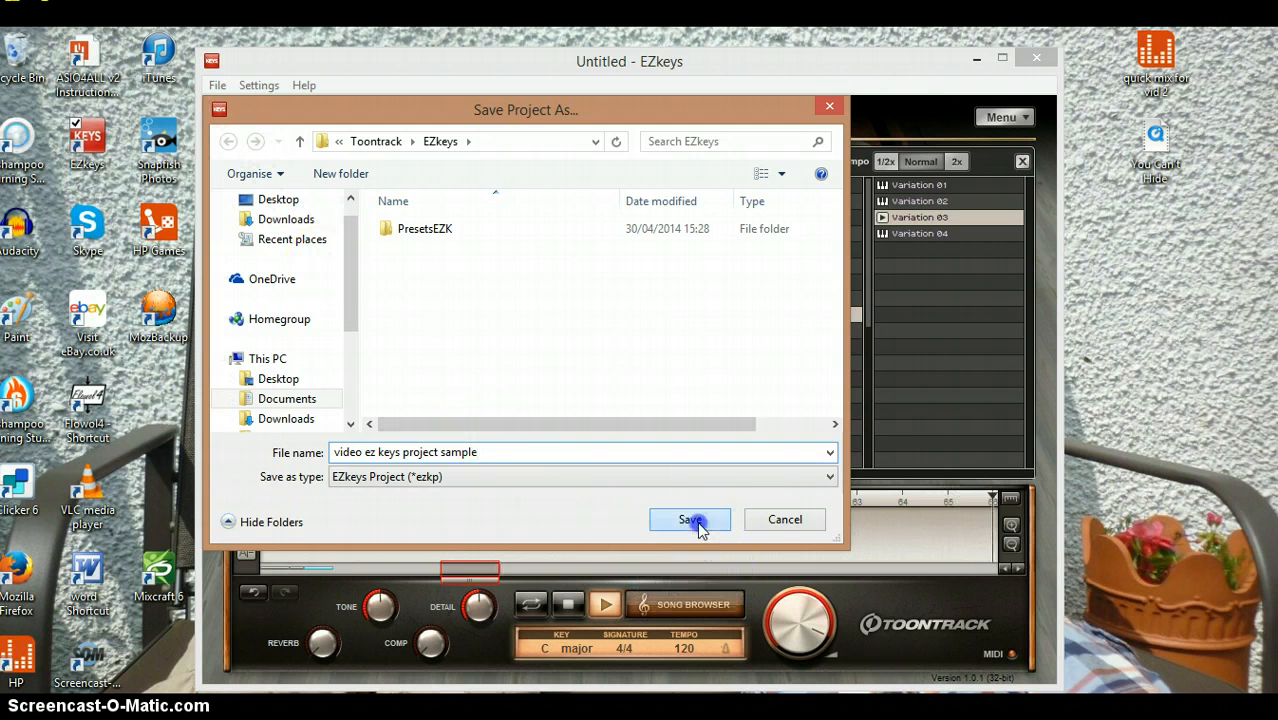
click(690, 519)
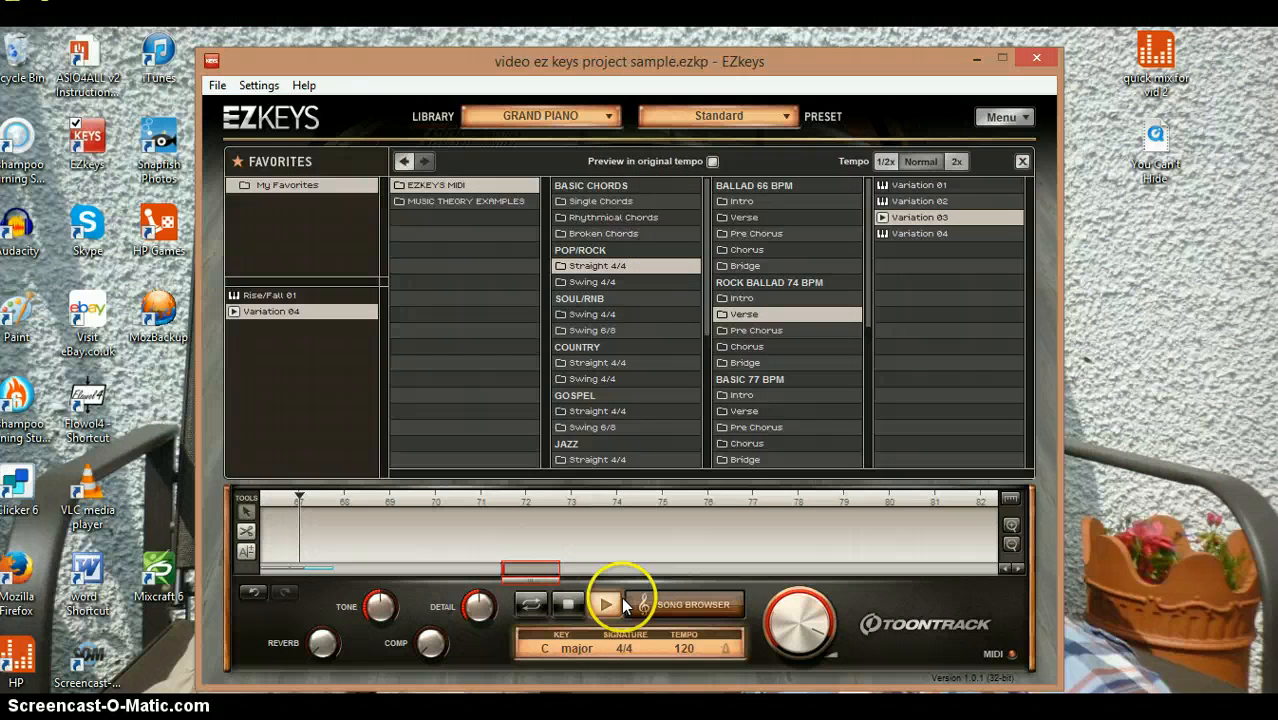
click(607, 604)
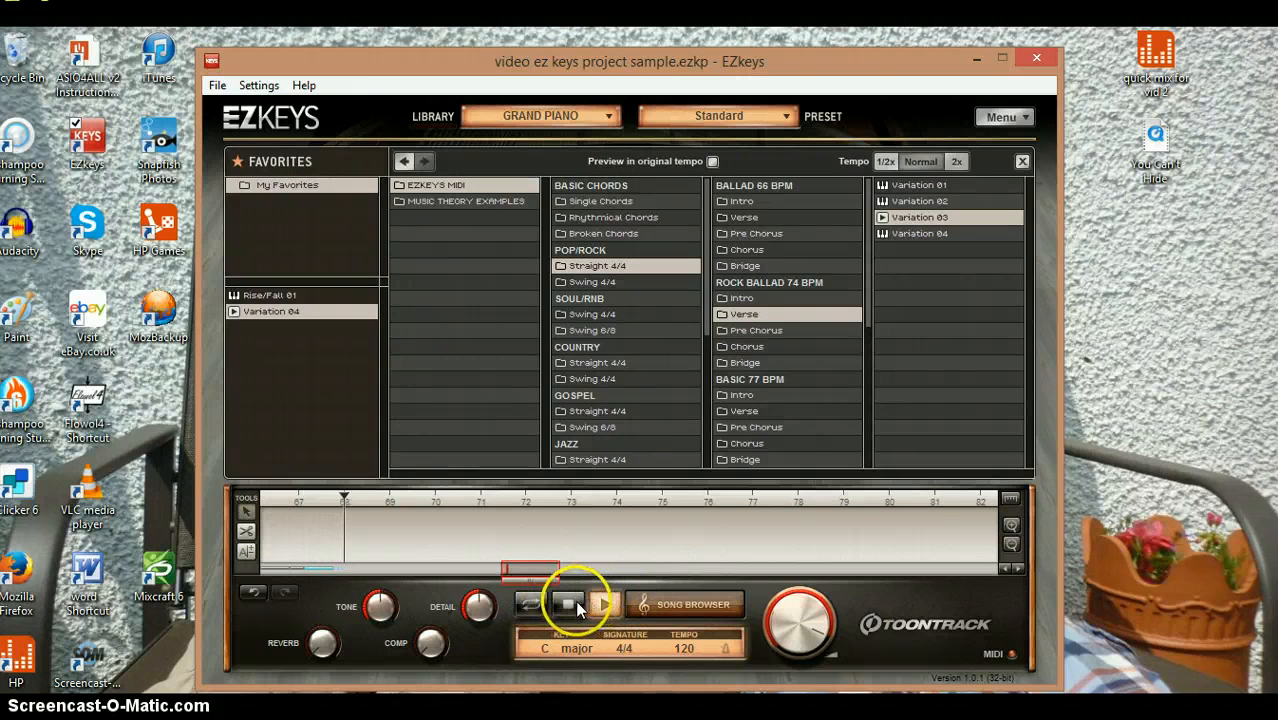